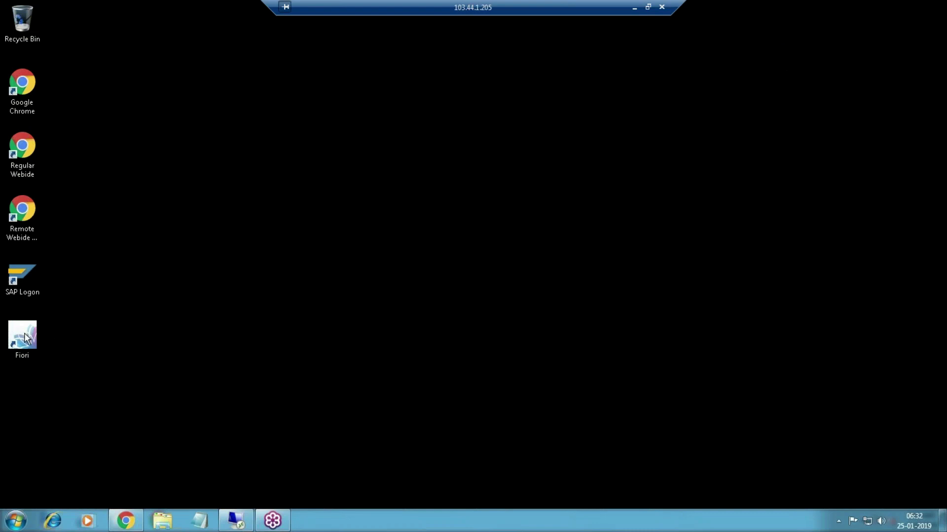
# Step: Focus the remote desktop session and launch the Fiori shortcut
pyautogui.click(23, 338)
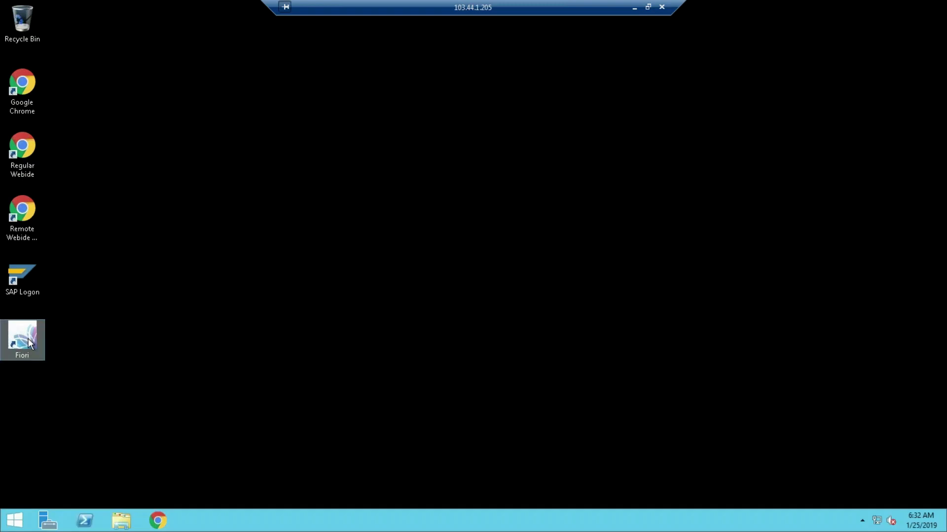
pyautogui.doubleClick(23, 339)
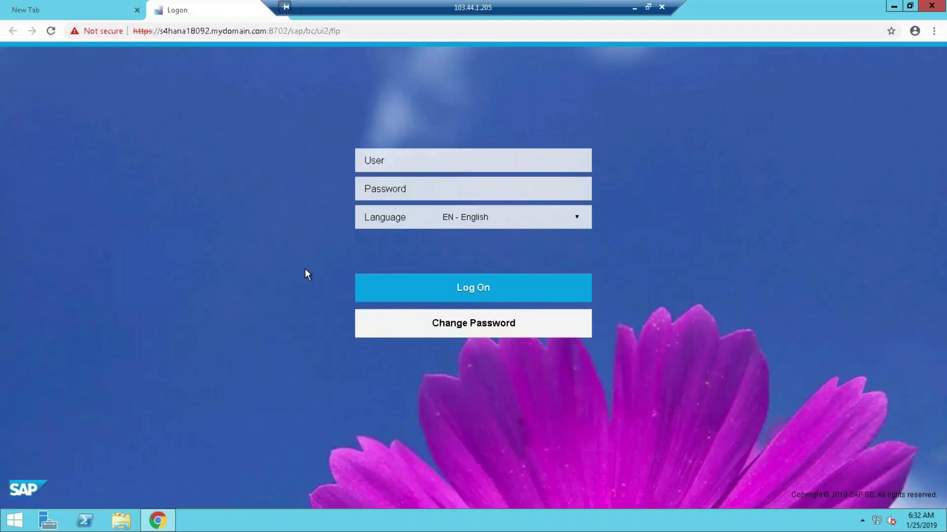
# Step: Log on to SAP Fiori as user pradeep and wait for the launchpad Home page
pyautogui.write('pradeep')
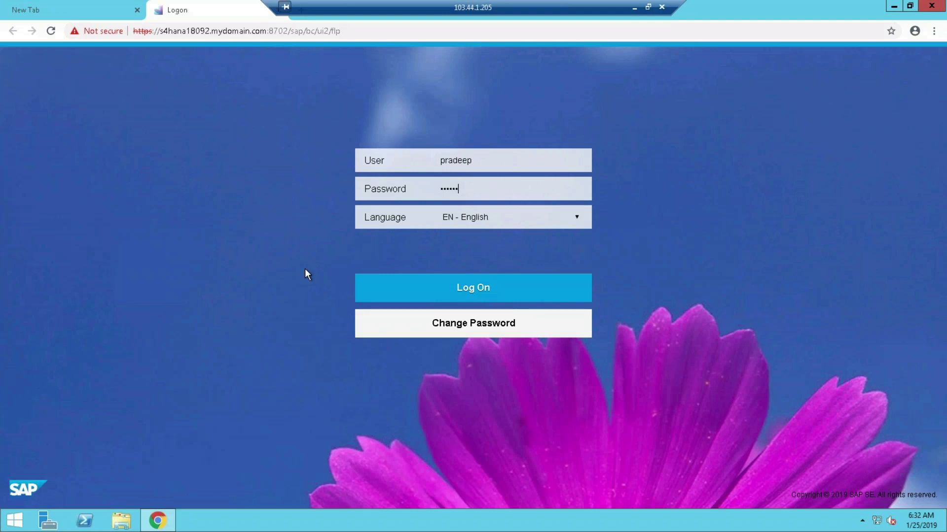
pyautogui.click(473, 287)
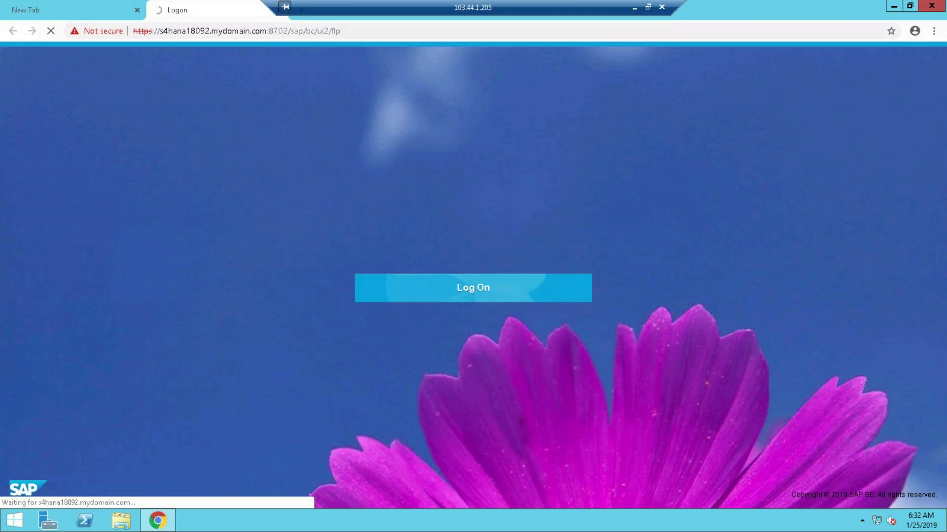
pyautogui.click(472, 287)
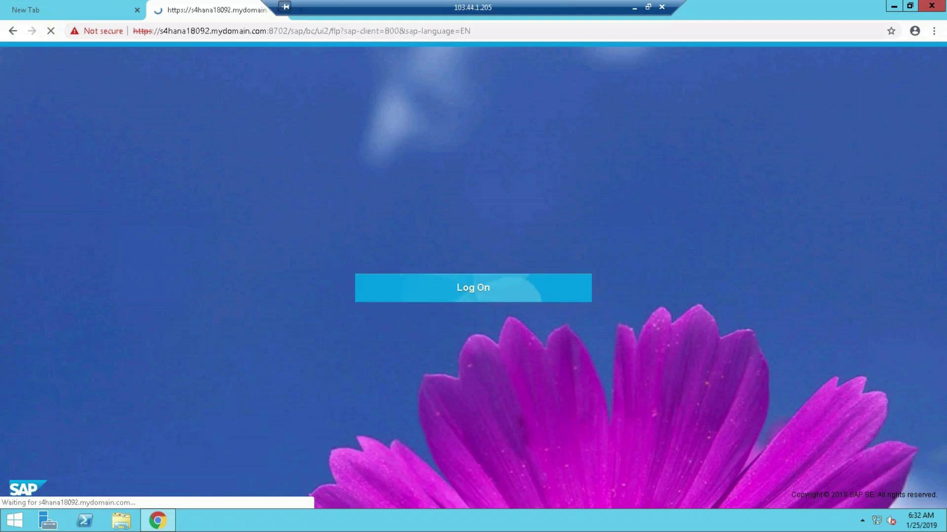
pyautogui.click(472, 287)
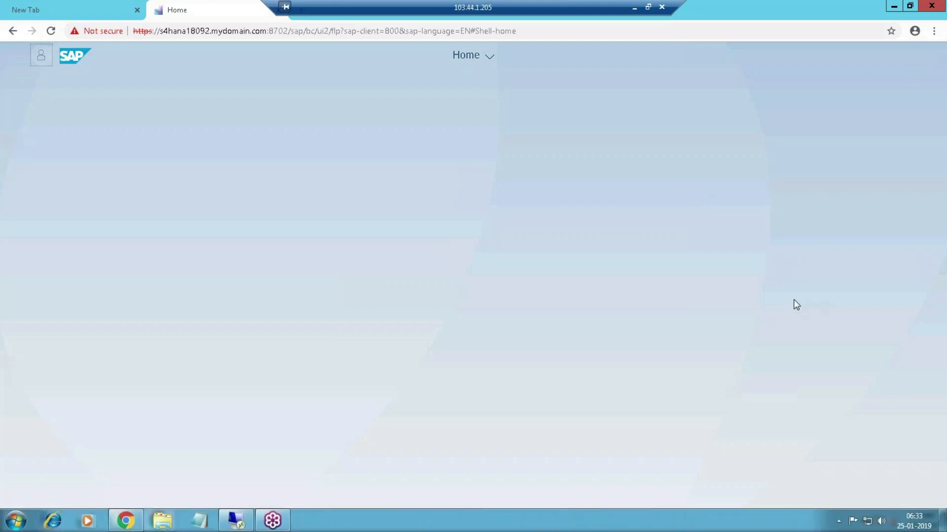
pyautogui.moveTo(257, 153)
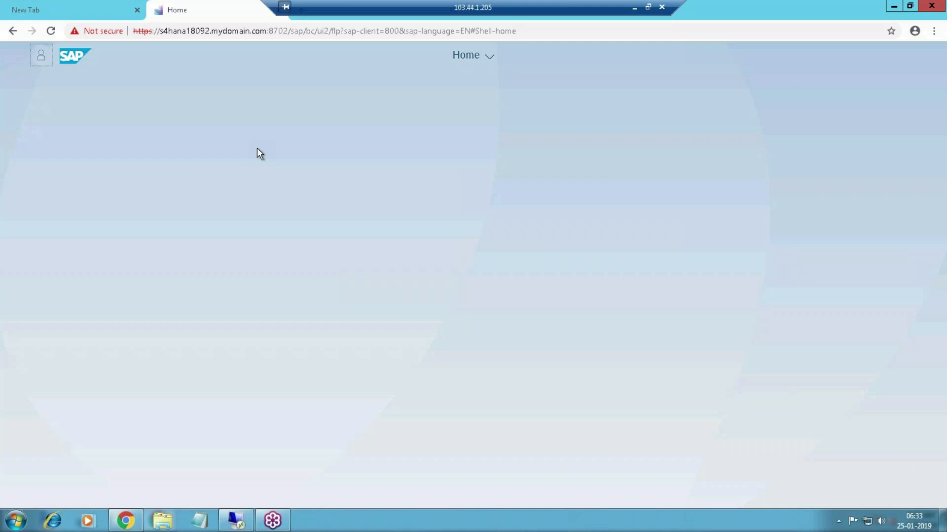
pyautogui.moveTo(786, 339)
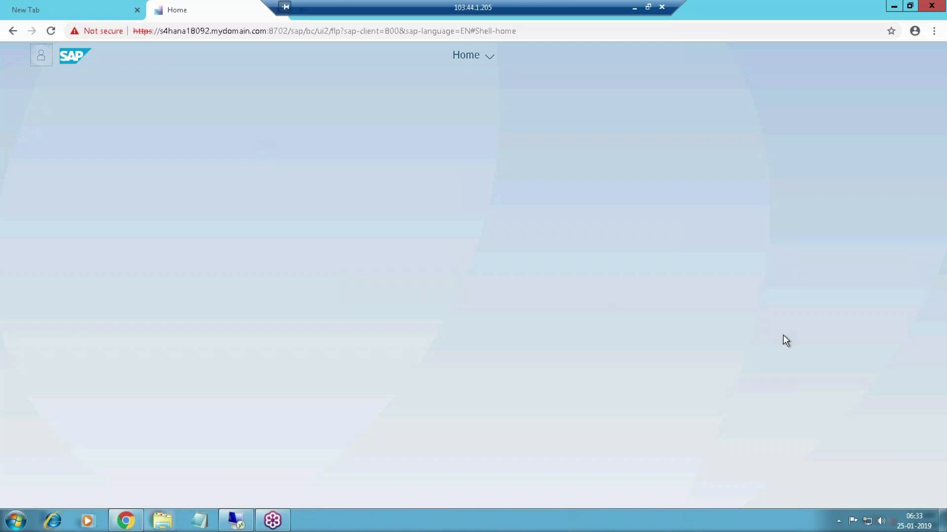
pyautogui.moveTo(616, 278)
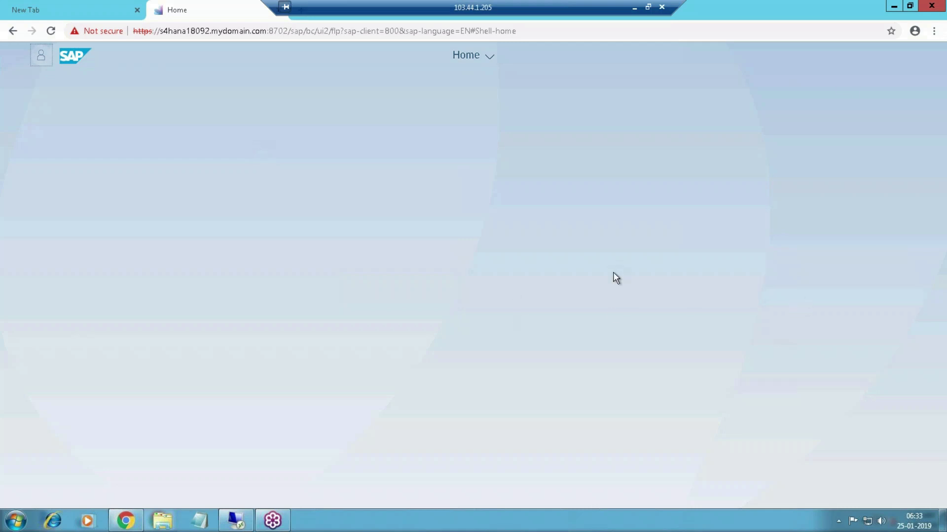
pyautogui.moveTo(777, 50)
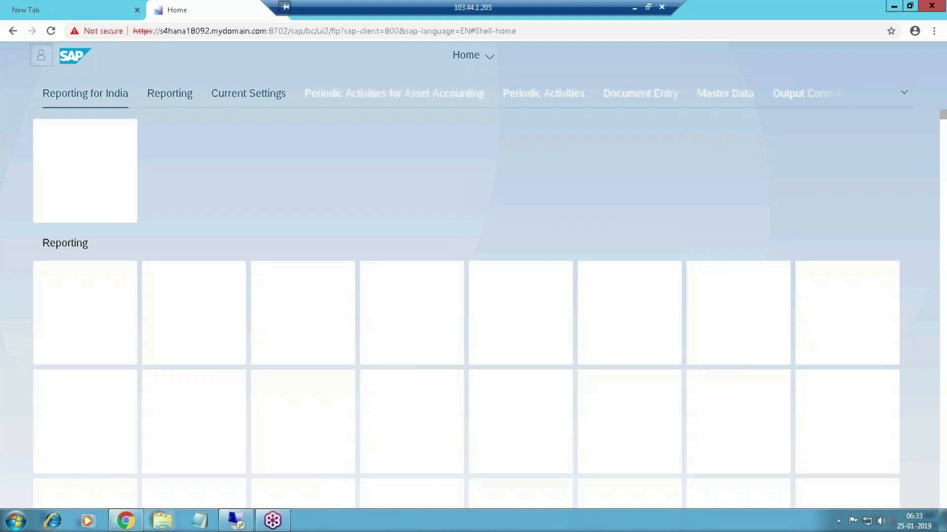
pyautogui.moveTo(673, 256)
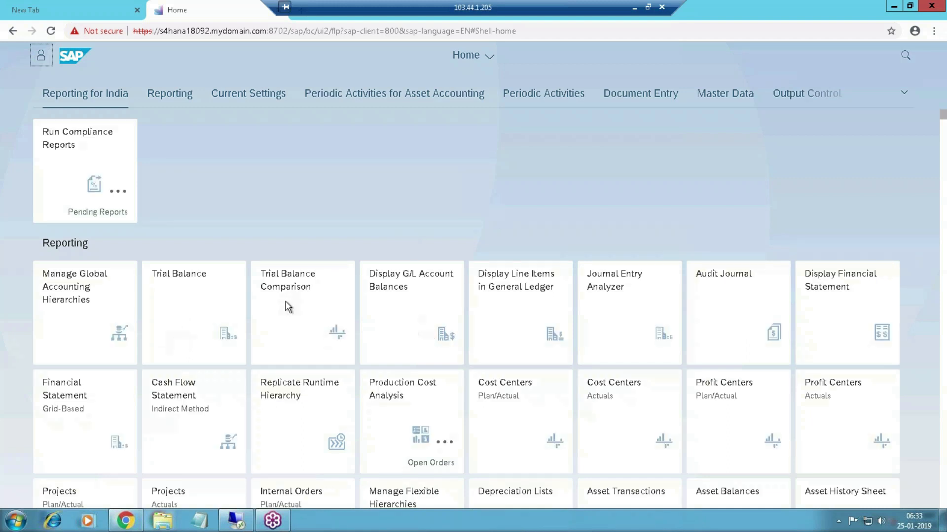
pyautogui.moveTo(583, 302)
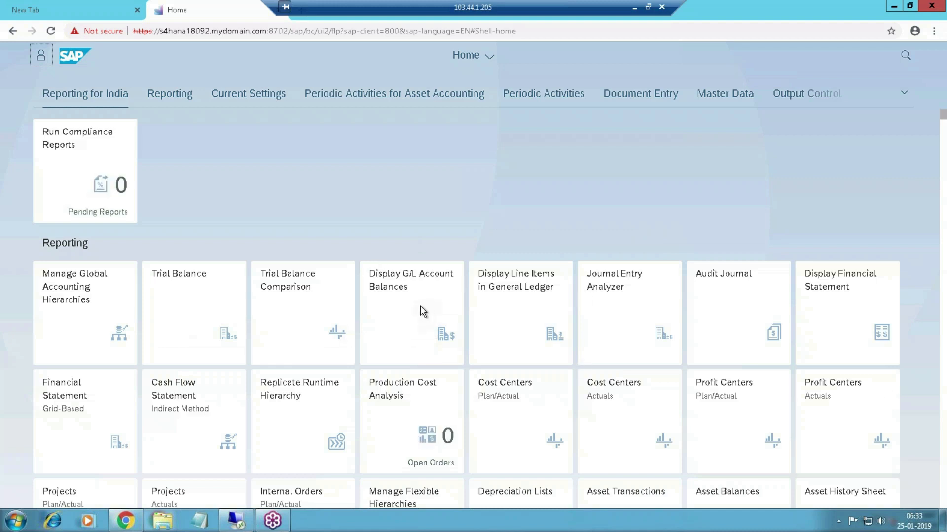
pyautogui.moveTo(435, 315)
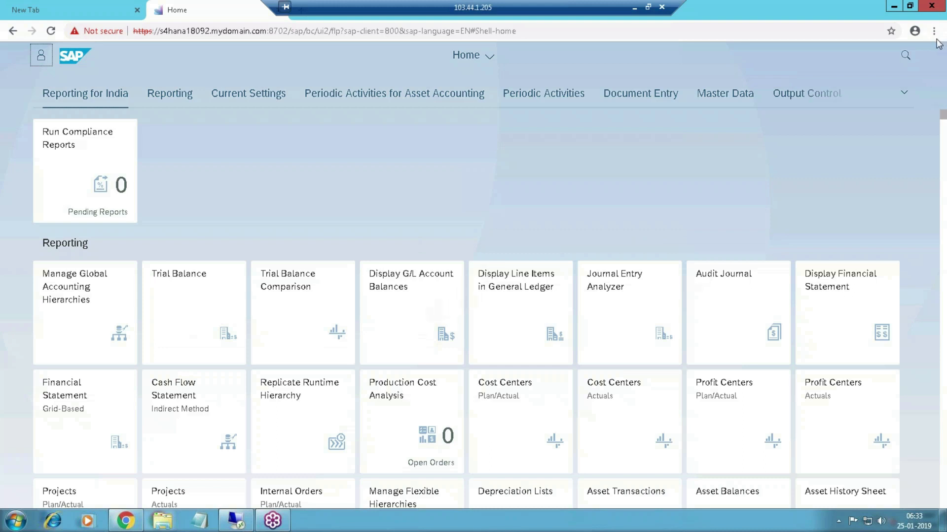
pyautogui.moveTo(936, 47)
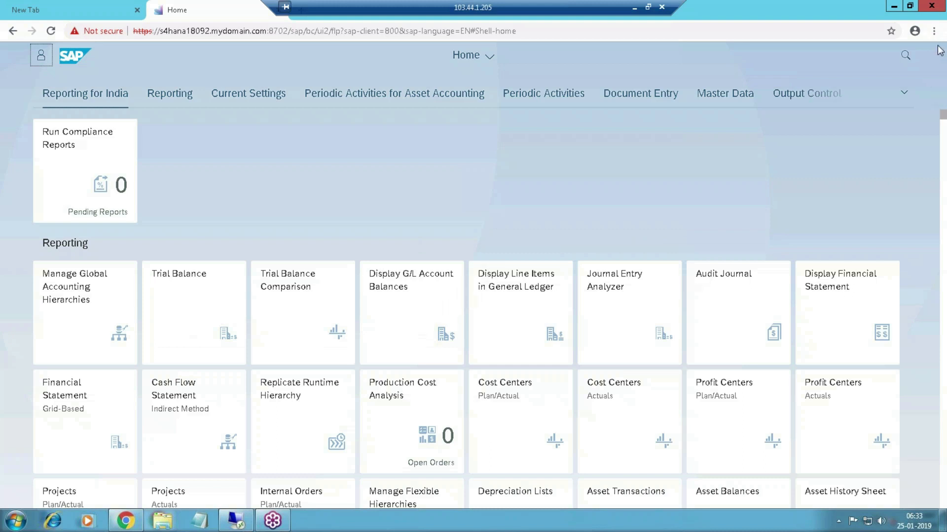
pyautogui.moveTo(862, 275)
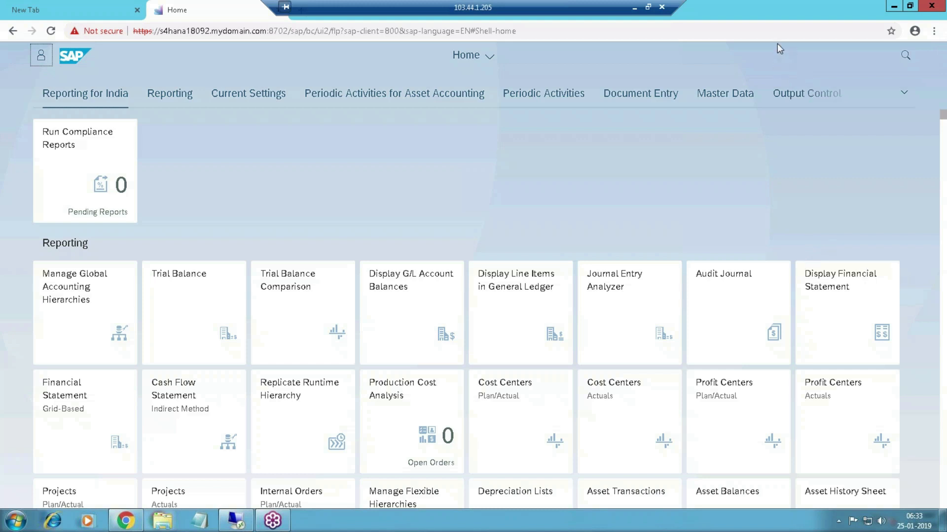
pyautogui.moveTo(428, 336)
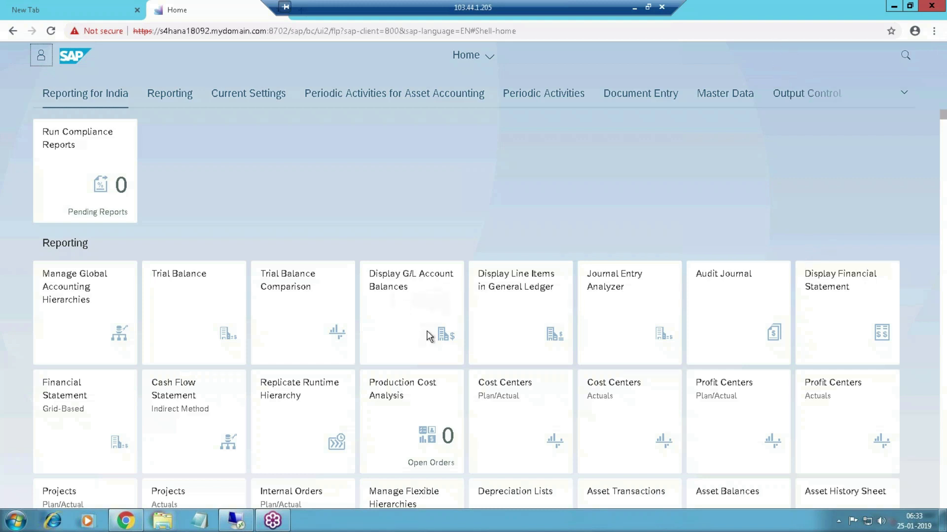
pyautogui.moveTo(484, 318)
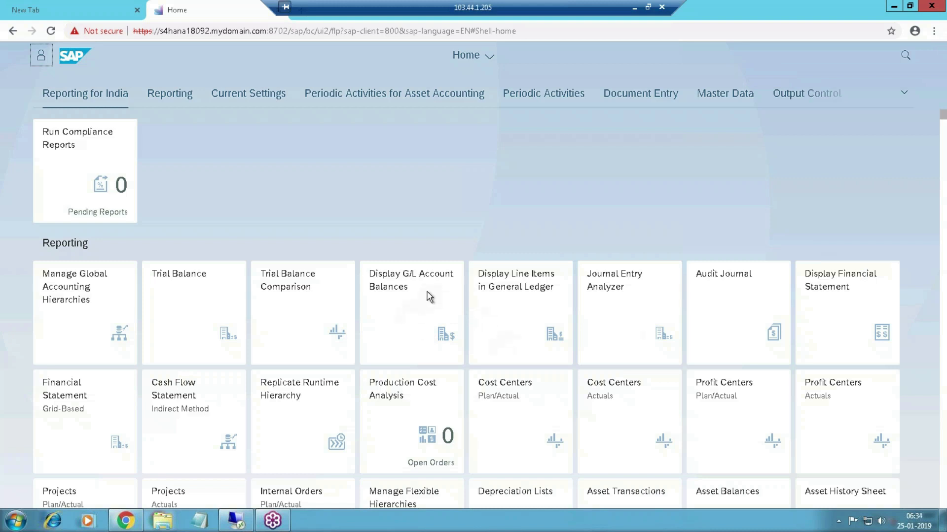
pyautogui.moveTo(439, 286)
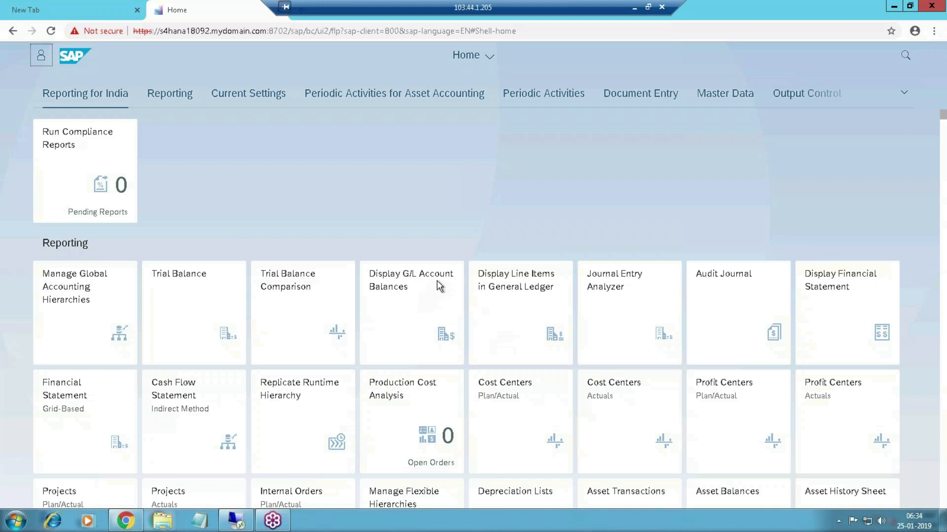
pyautogui.moveTo(440, 285)
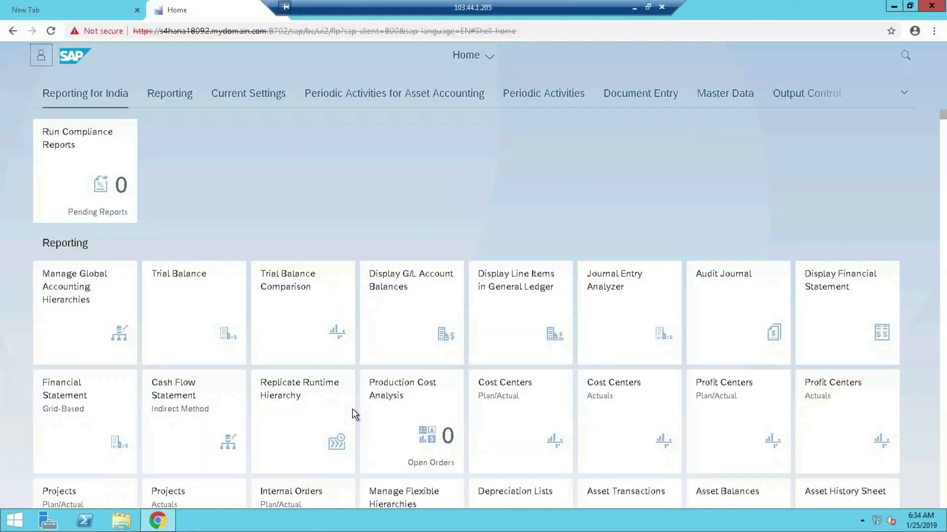
pyautogui.moveTo(411, 301)
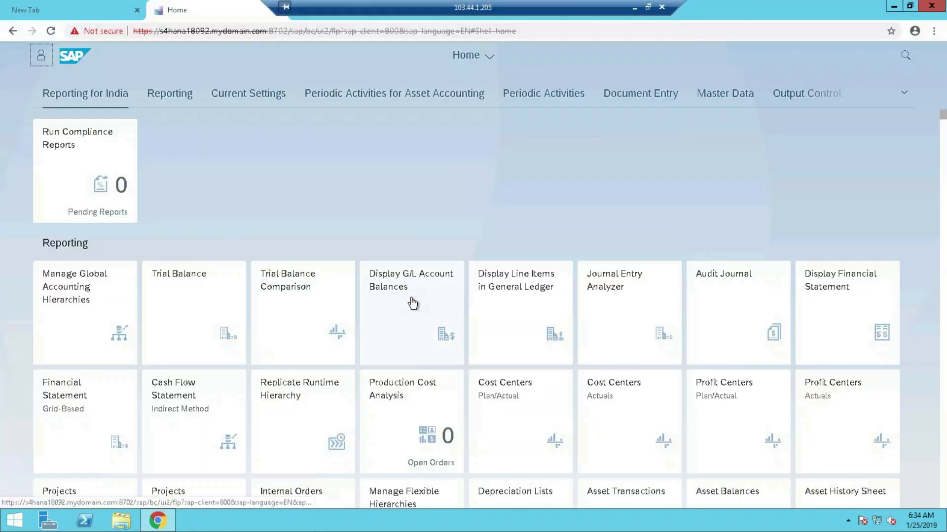
# Step: Launch Display G/L Account Balances and set company code TE01 from the suggestions
pyautogui.click(410, 287)
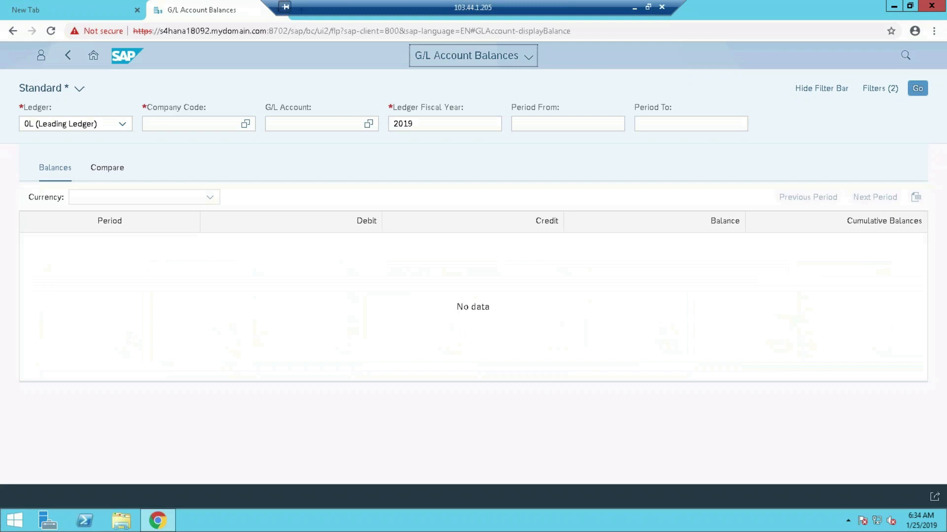
pyautogui.click(194, 123)
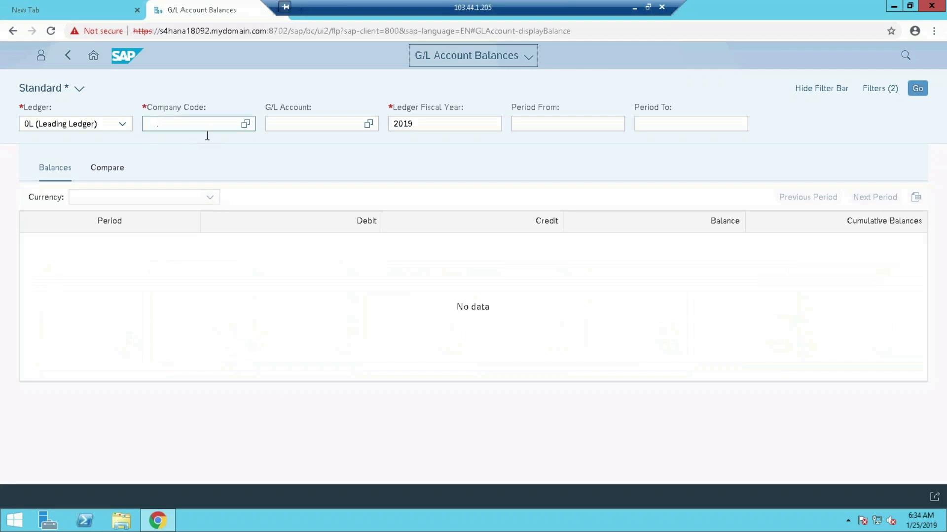
pyautogui.write('te')
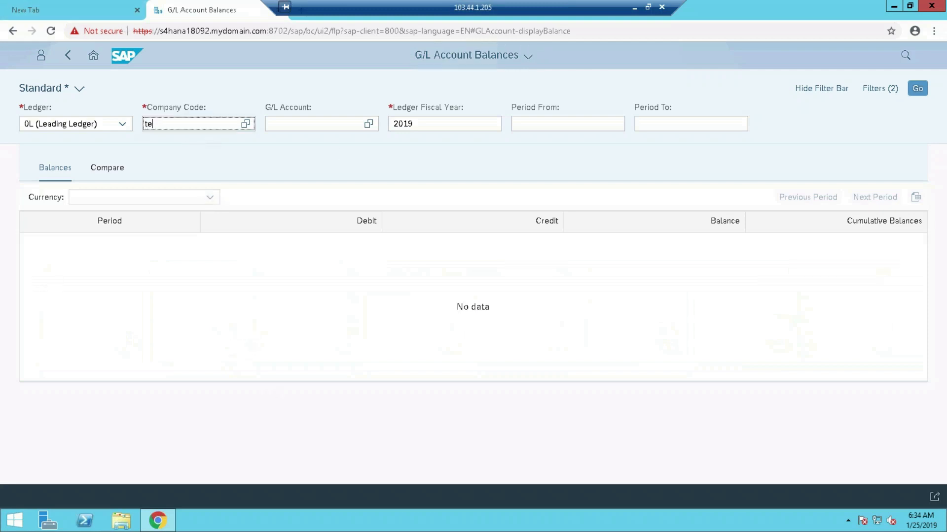
pyautogui.write('01')
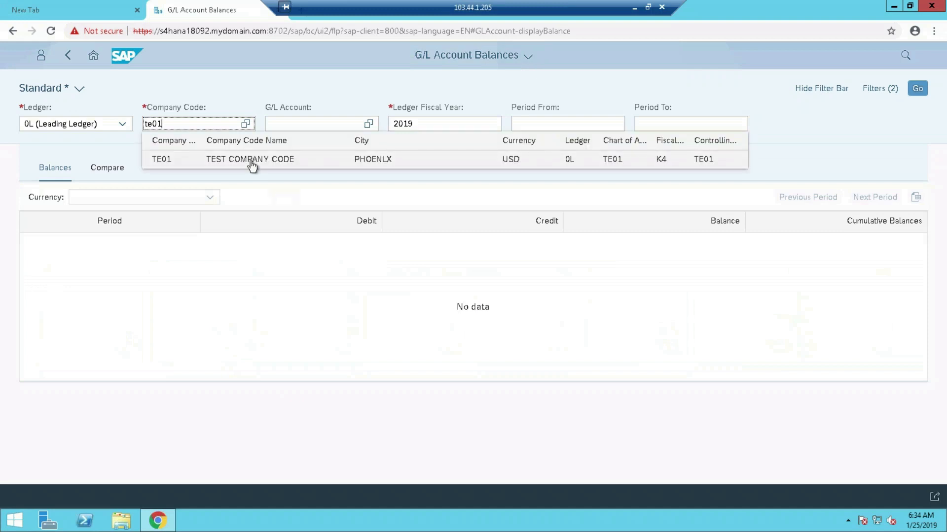
pyautogui.click(250, 158)
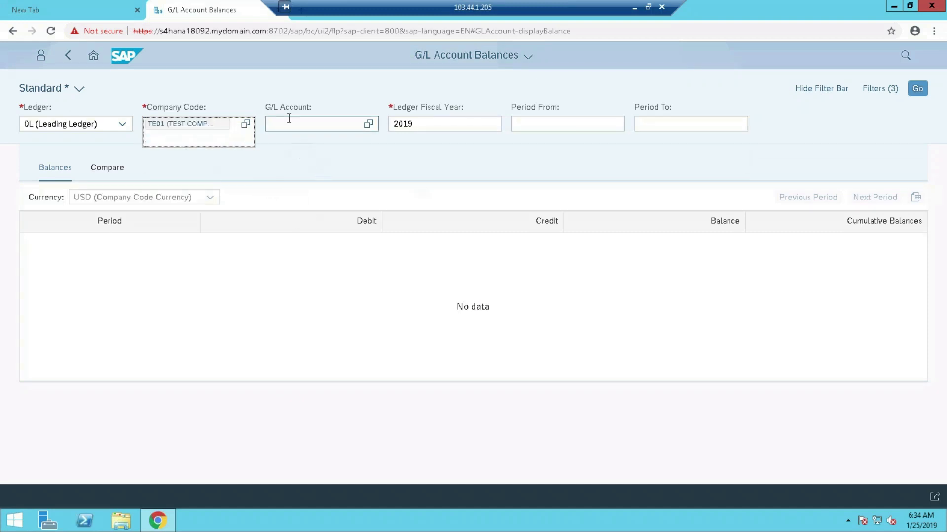
# Step: Move to the G/L Account filter and bring up its value help
pyautogui.click(316, 123)
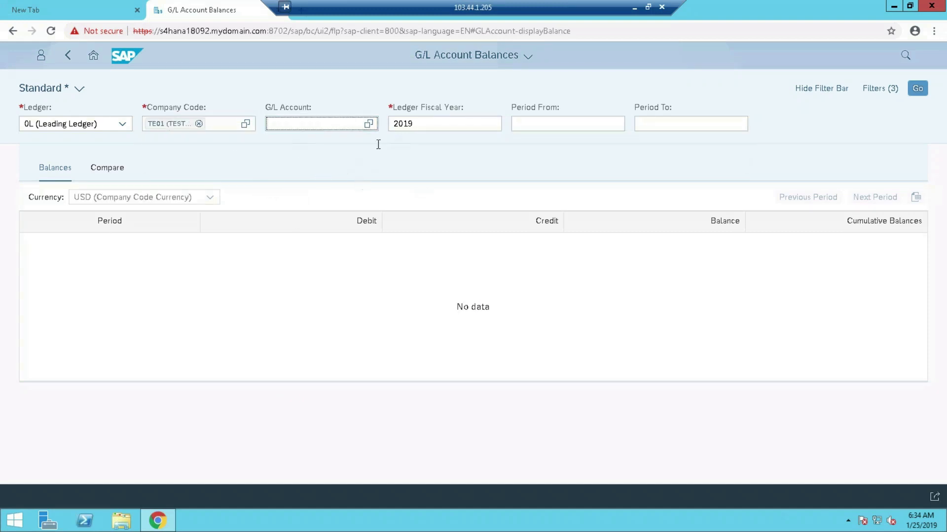
pyautogui.click(369, 124)
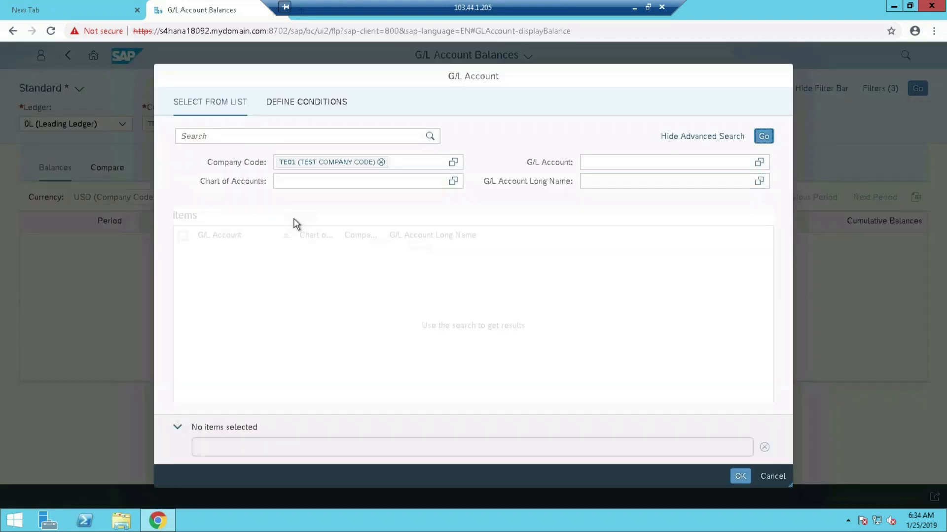
pyautogui.moveTo(201, 342)
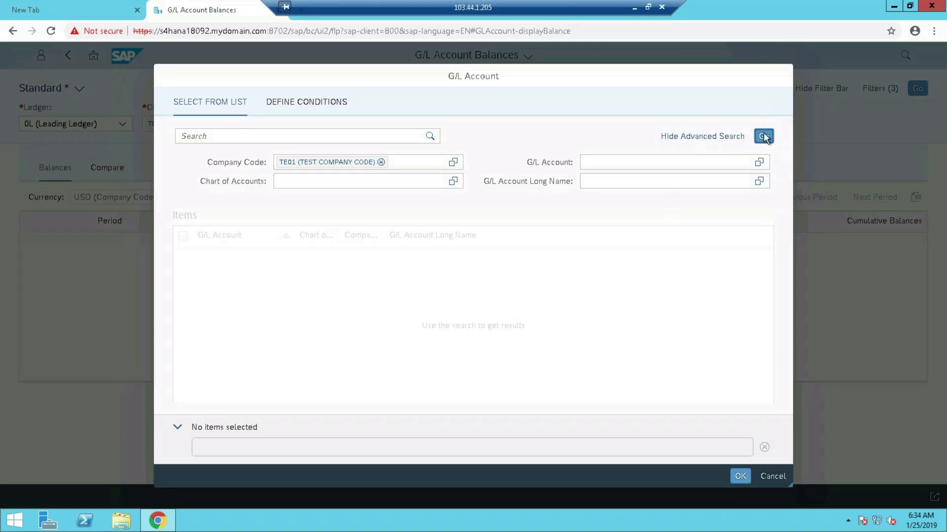
# Step: Choose G/L account 1003 Factory Electricity from the value help and run the balances query
pyautogui.click(764, 136)
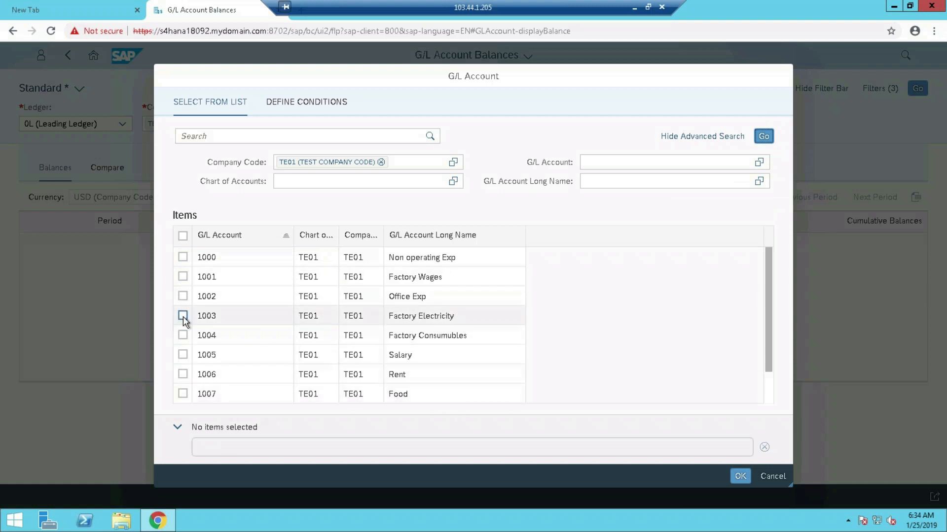
pyautogui.click(184, 315)
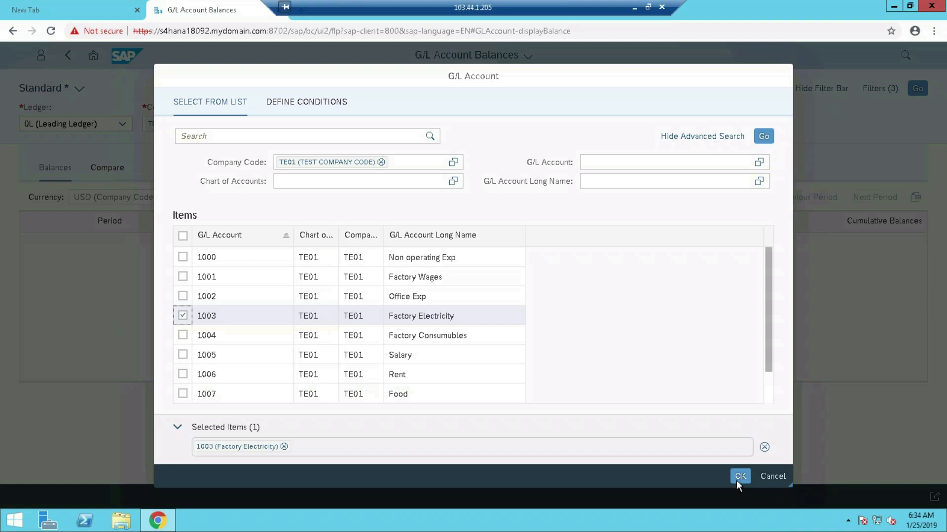
pyautogui.click(740, 477)
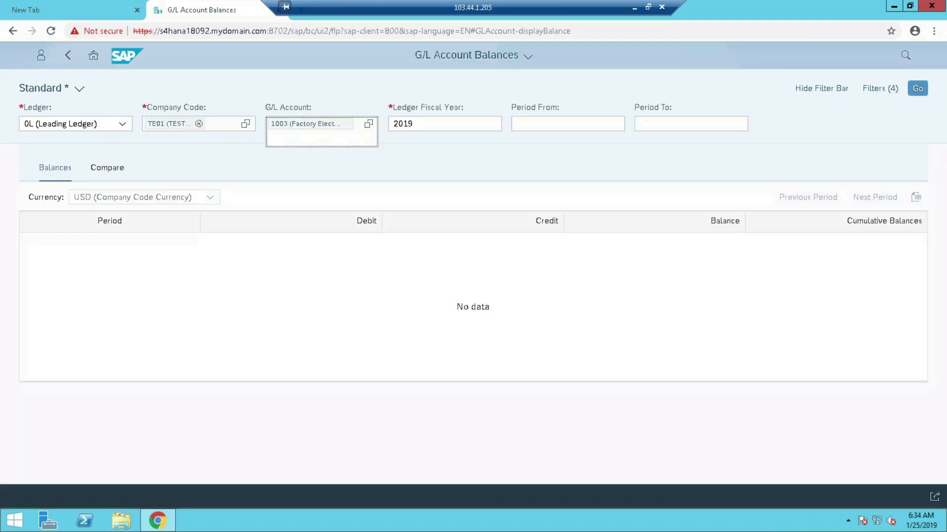
pyautogui.click(566, 123)
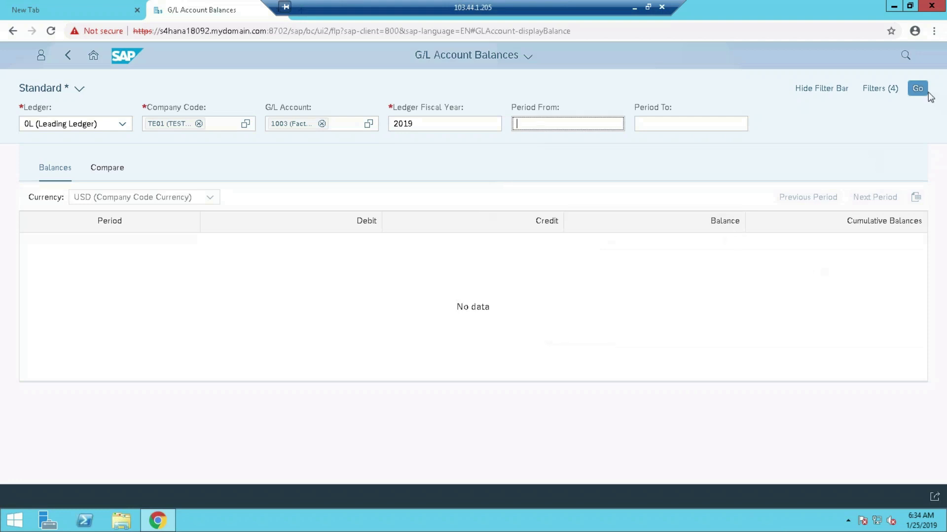
pyautogui.click(917, 88)
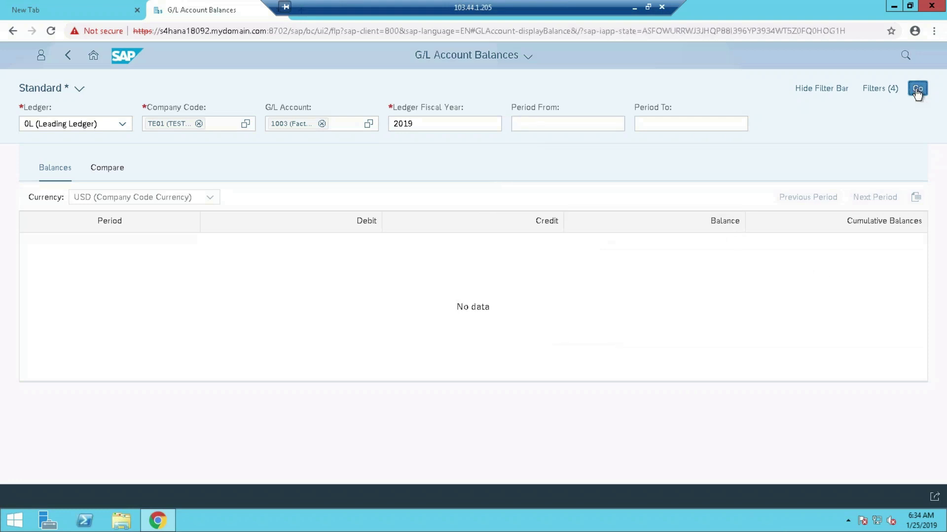
# Step: Load account 1003's balances (10,500.00 debit in 01.2019) and return to the launchpad Home
pyautogui.click(915, 88)
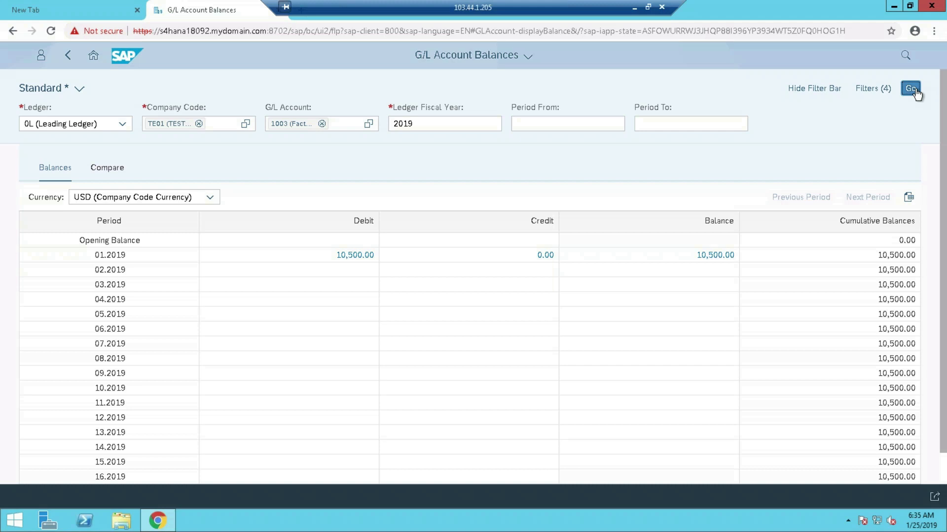
pyautogui.moveTo(799, 194)
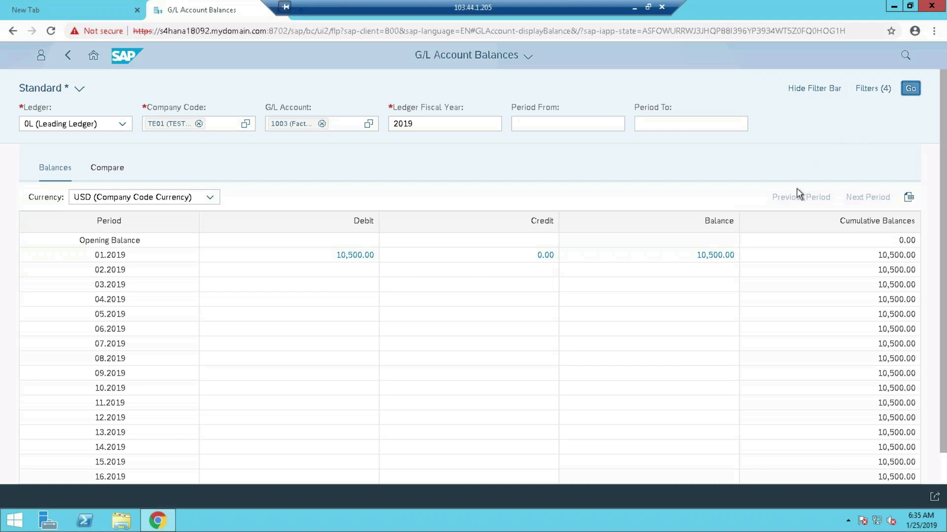
pyautogui.moveTo(841, 314)
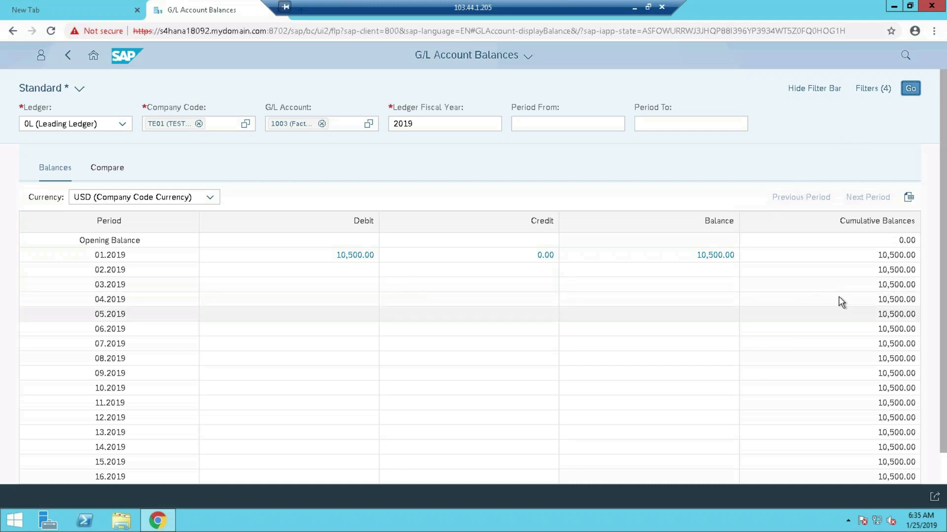
pyautogui.moveTo(262, 276)
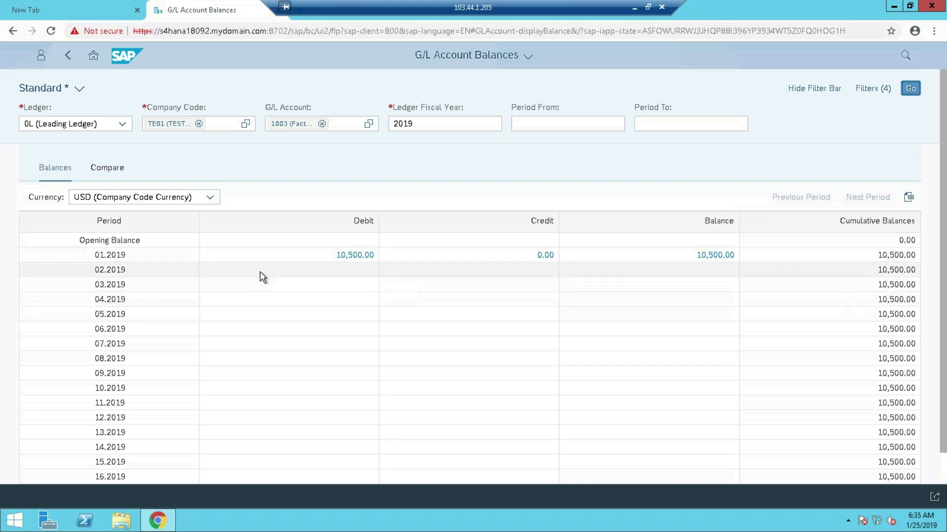
pyautogui.moveTo(135, 410)
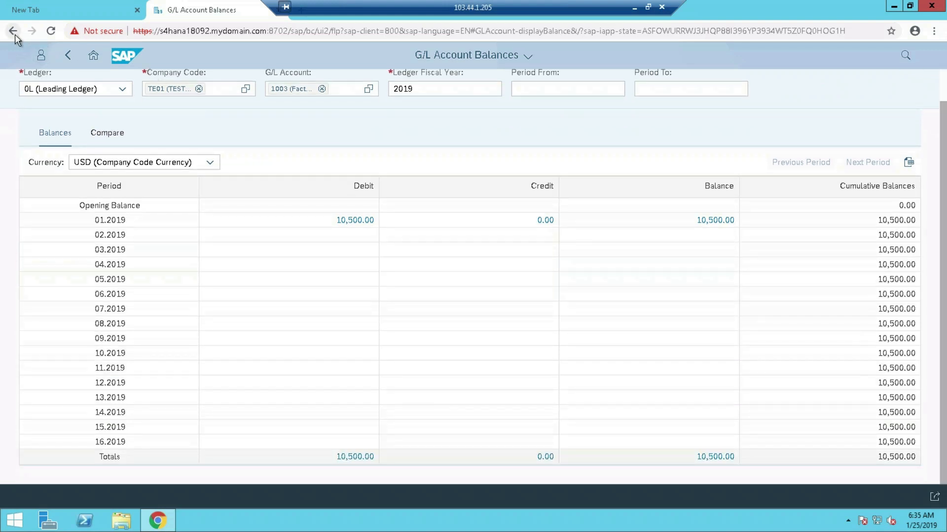
pyautogui.click(13, 31)
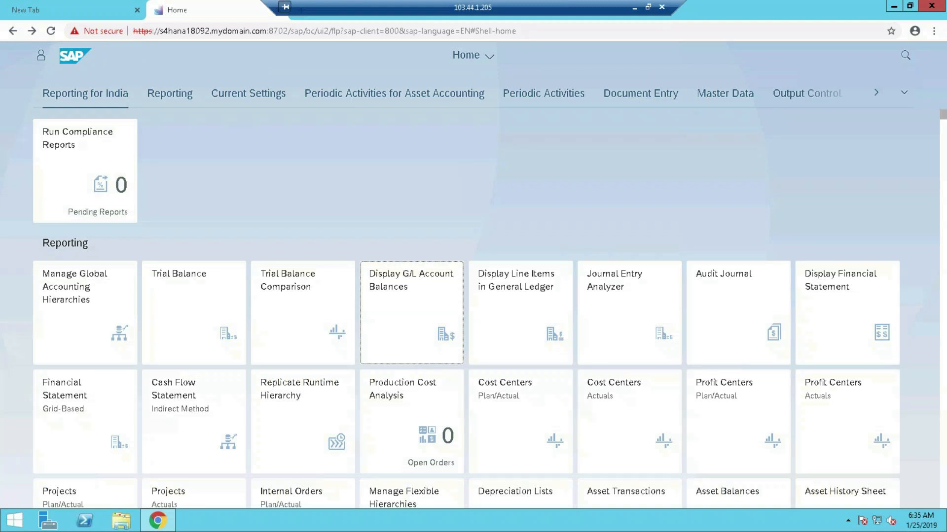
pyautogui.moveTo(724, 97)
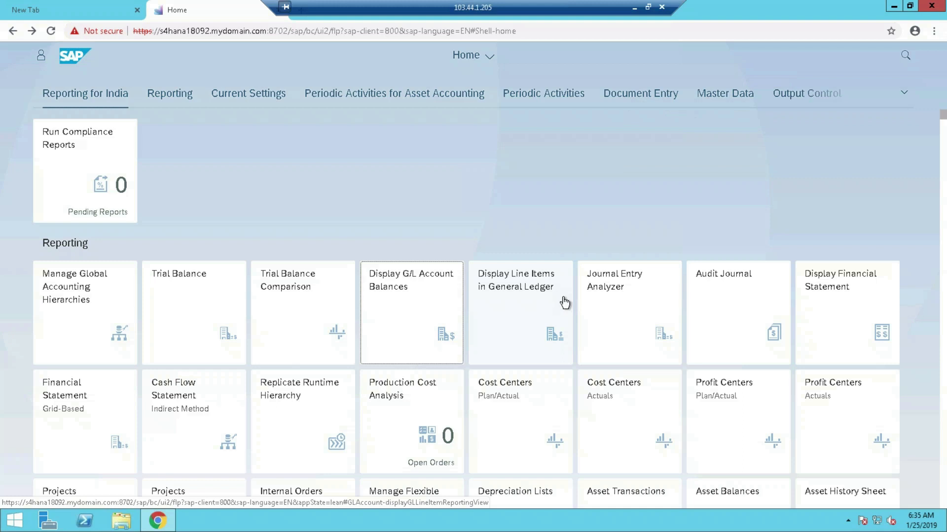
pyautogui.moveTo(568, 299)
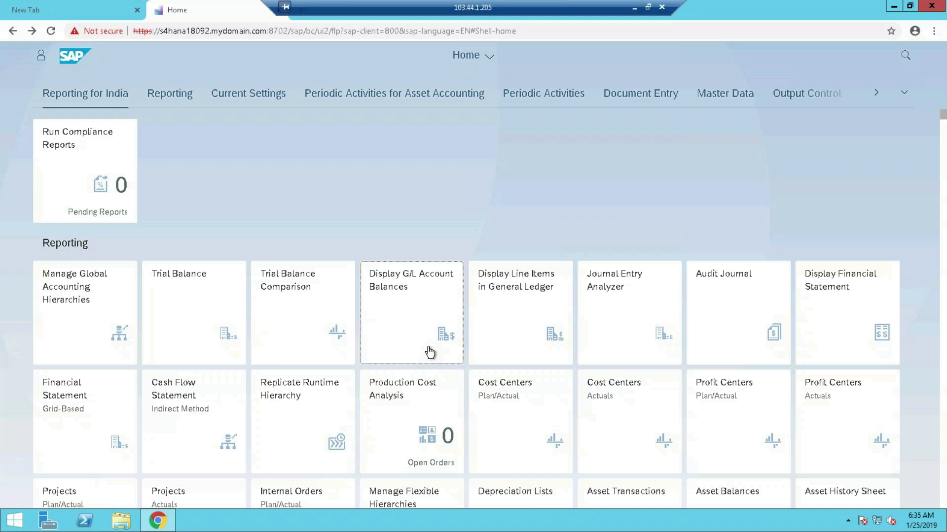
pyautogui.moveTo(520, 193)
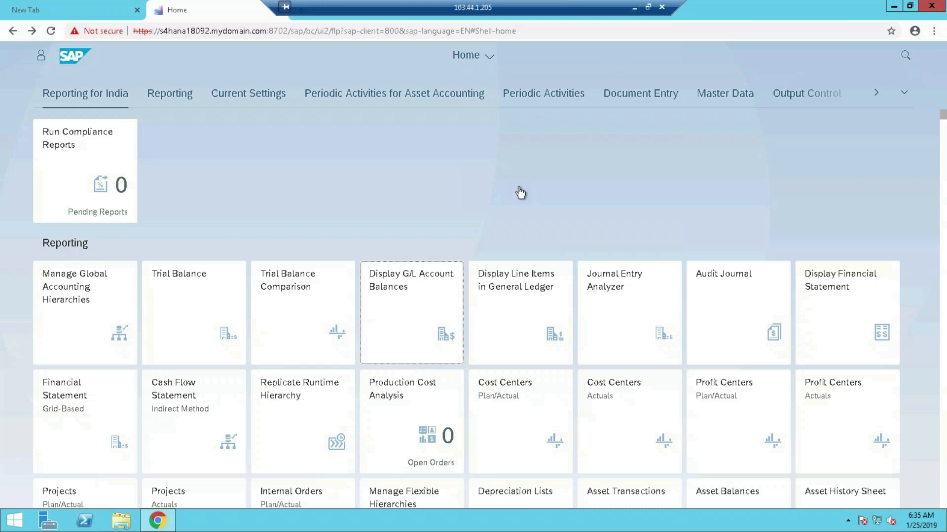
pyautogui.moveTo(606, 325)
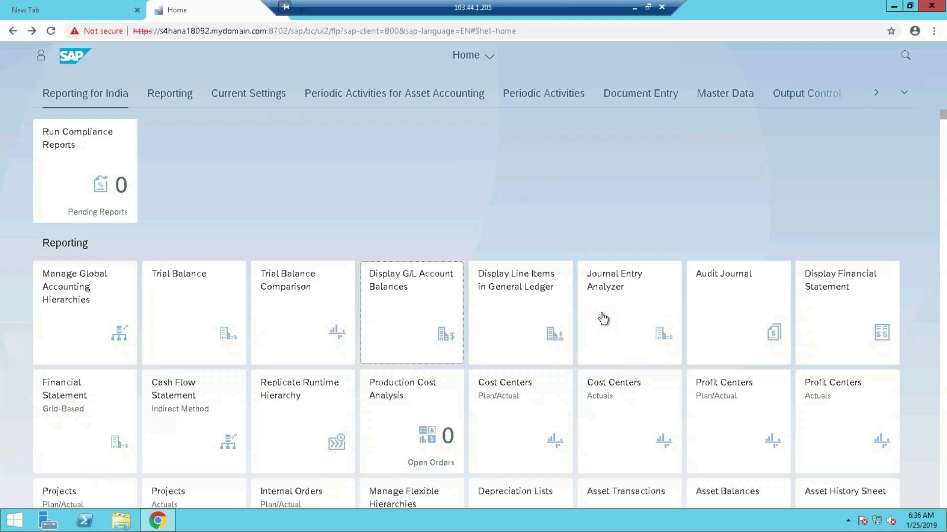
pyautogui.moveTo(373, 295)
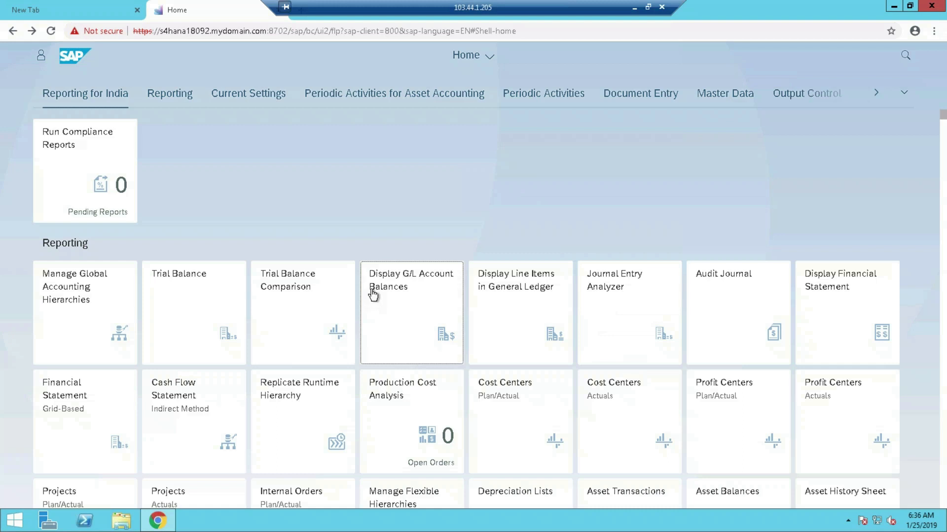
pyautogui.moveTo(652, 267)
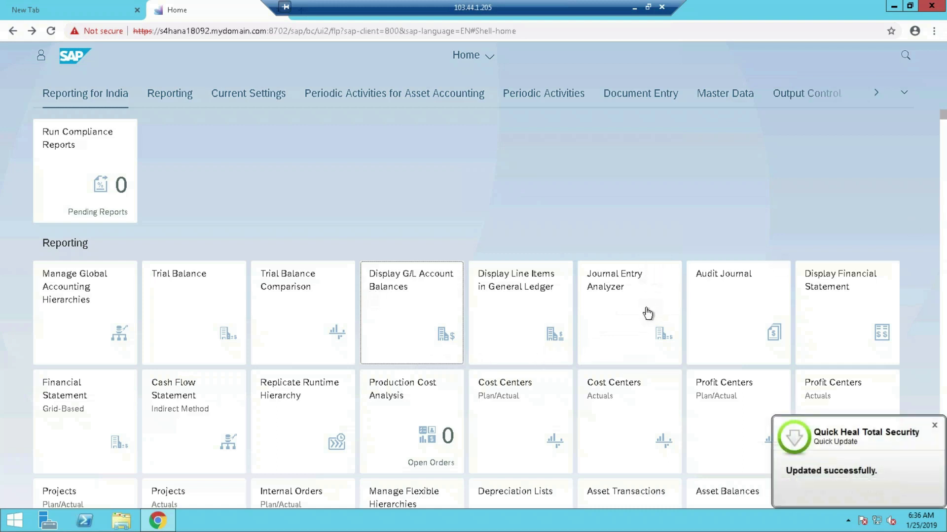
# Step: Switch the launchpad to the Document Entry group of apps
pyautogui.click(634, 8)
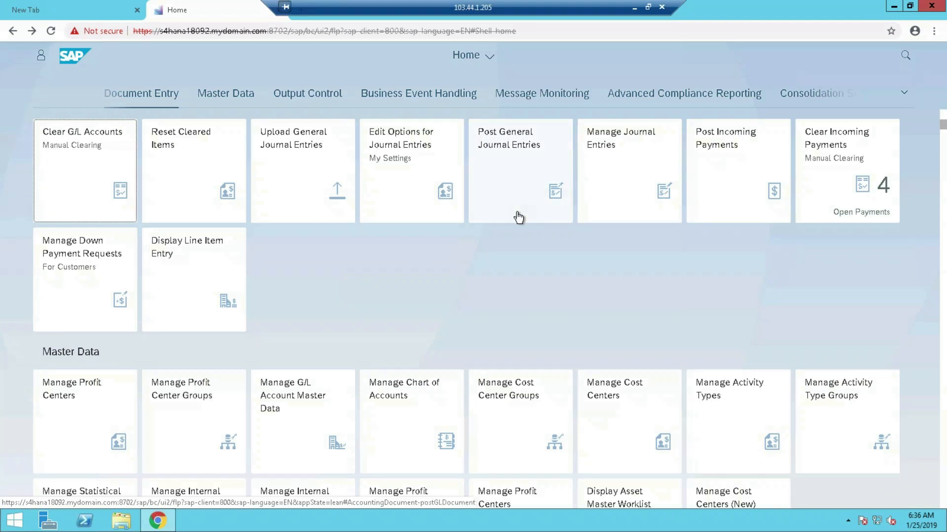
pyautogui.moveTo(681, 194)
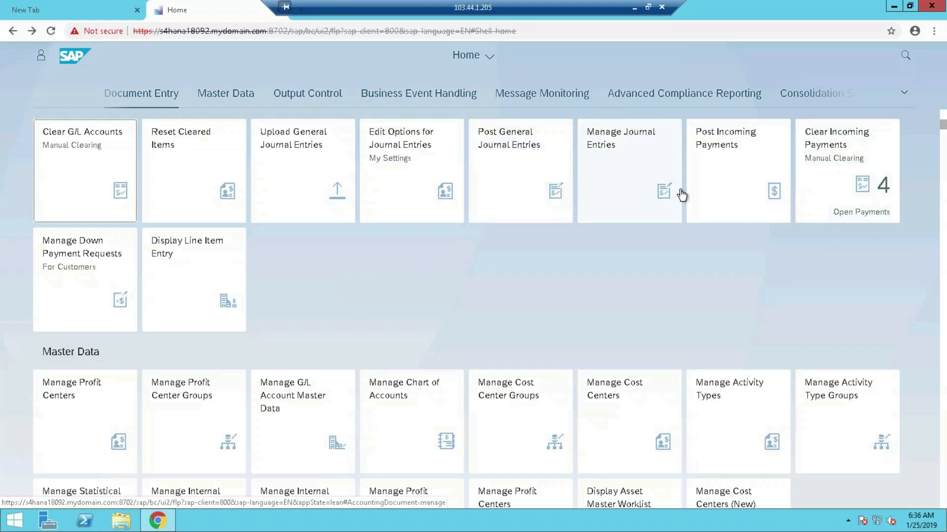
pyautogui.moveTo(677, 259)
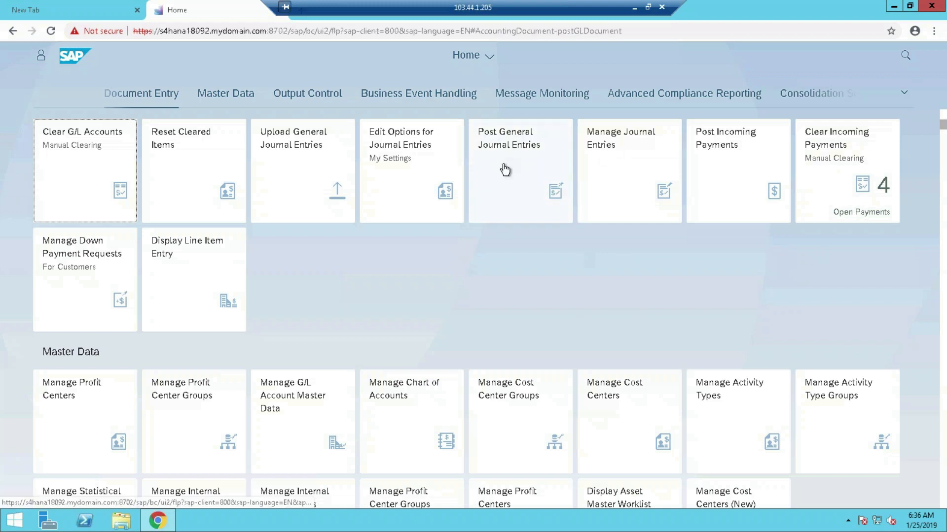
# Step: Start Post General Journal Entries with journal entry date 20.01.2019 so period 01 fills in
pyautogui.click(509, 170)
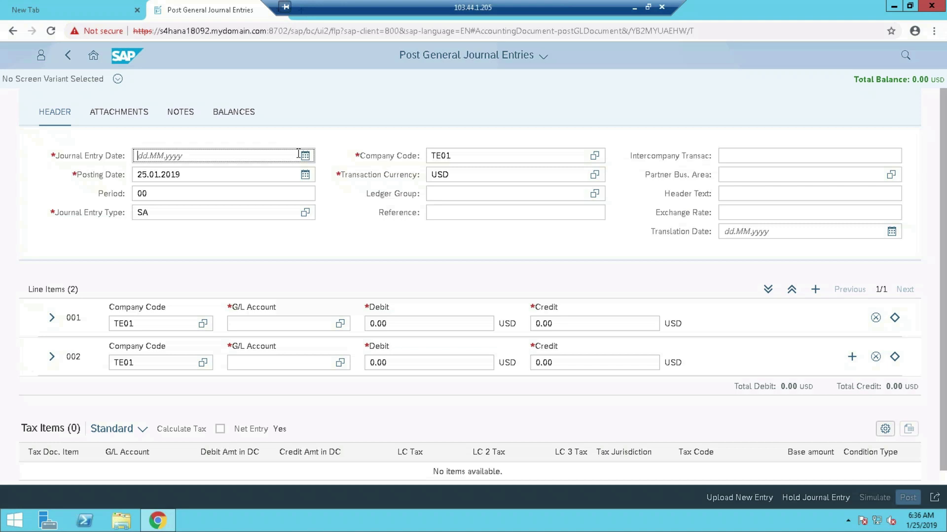
pyautogui.write('20.01.')
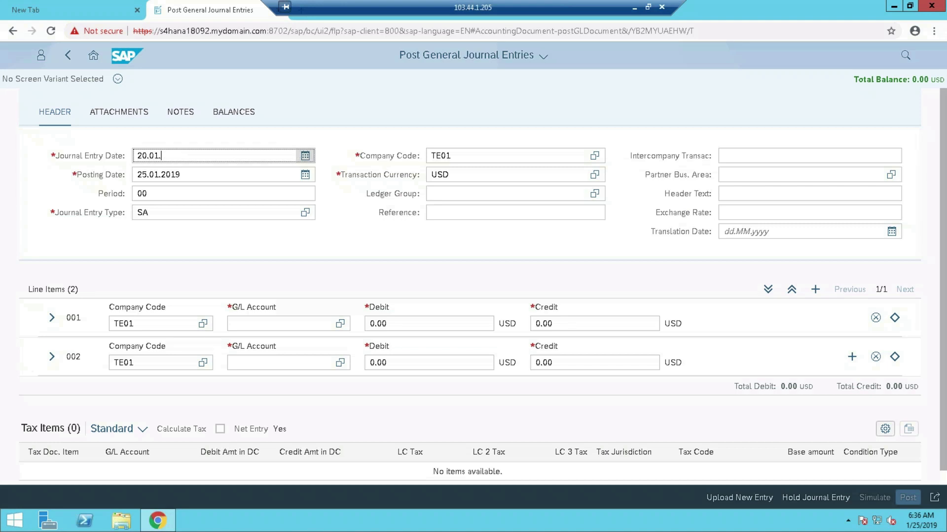
pyautogui.write('2019')
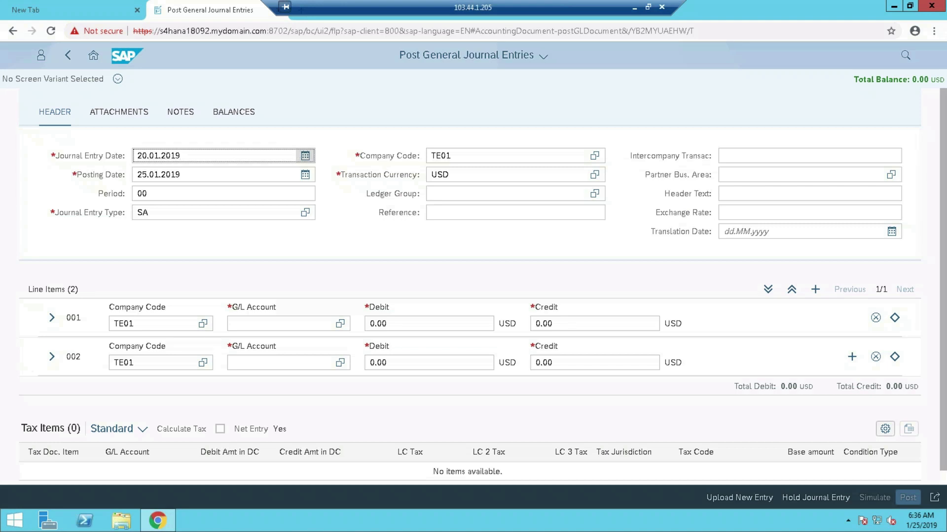
pyautogui.click(182, 174)
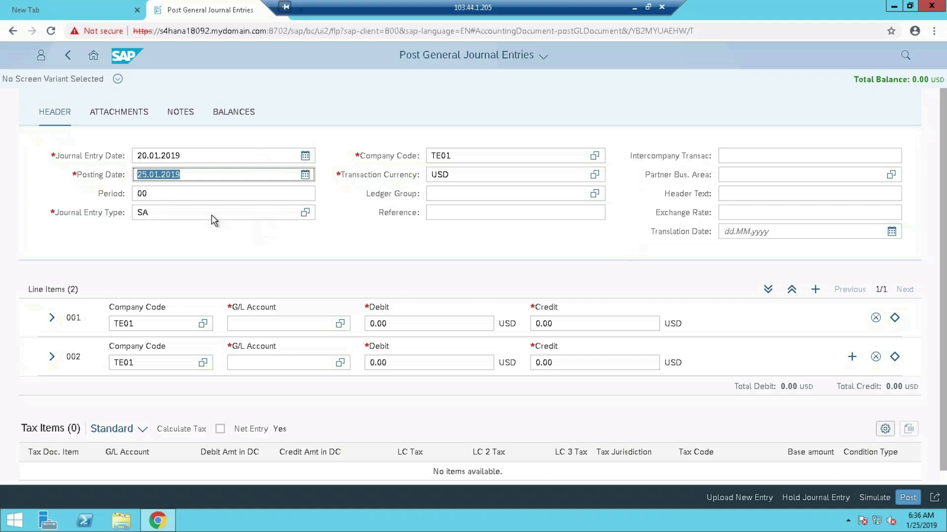
pyautogui.click(223, 194)
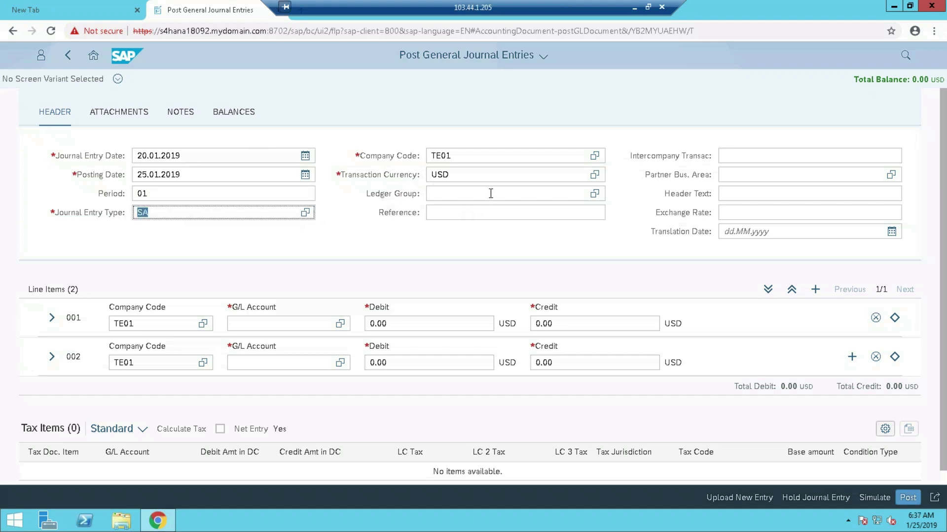
pyautogui.moveTo(499, 185)
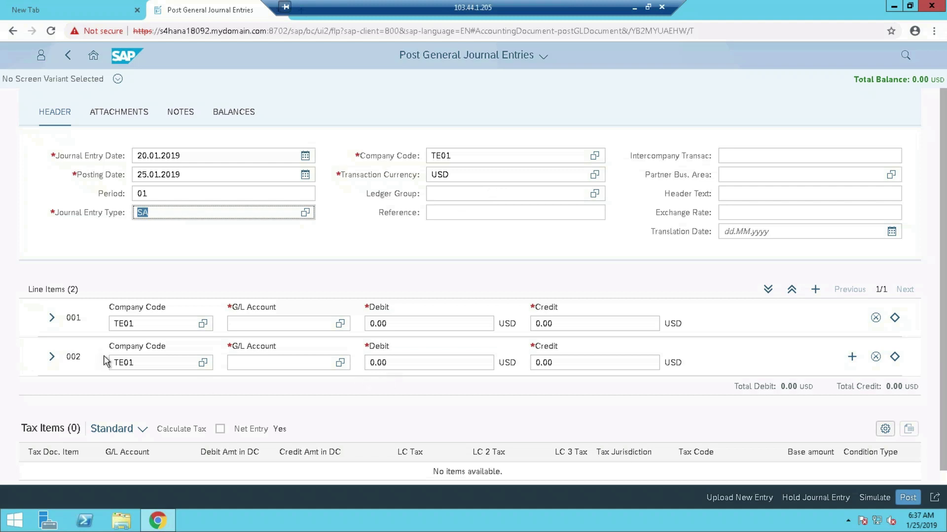
pyautogui.moveTo(52, 356)
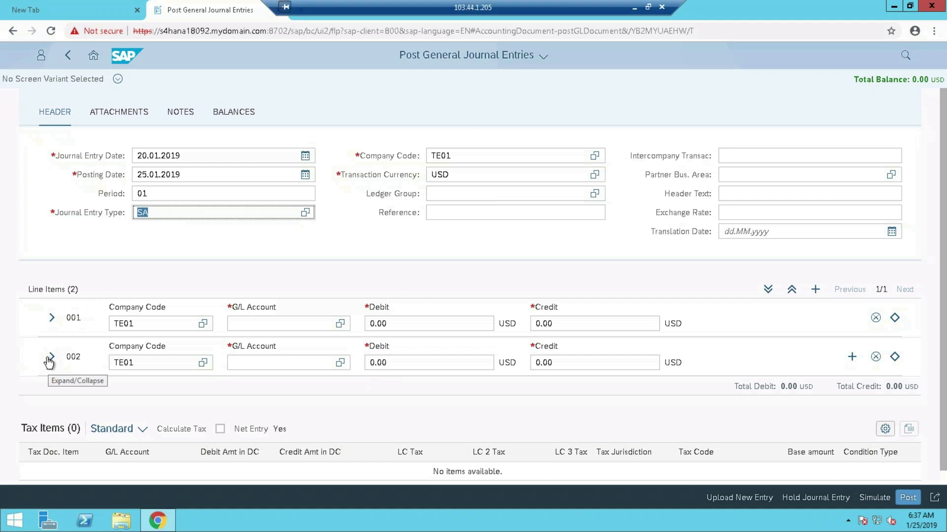
pyautogui.moveTo(849, 361)
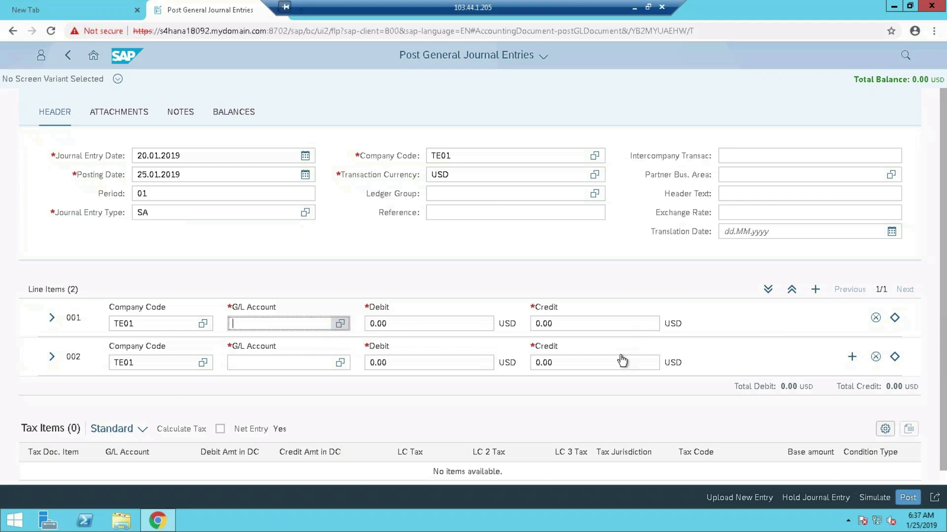
# Step: Debit 2,000 to G/L account 1002 Office Exp on line 001
pyautogui.click(340, 324)
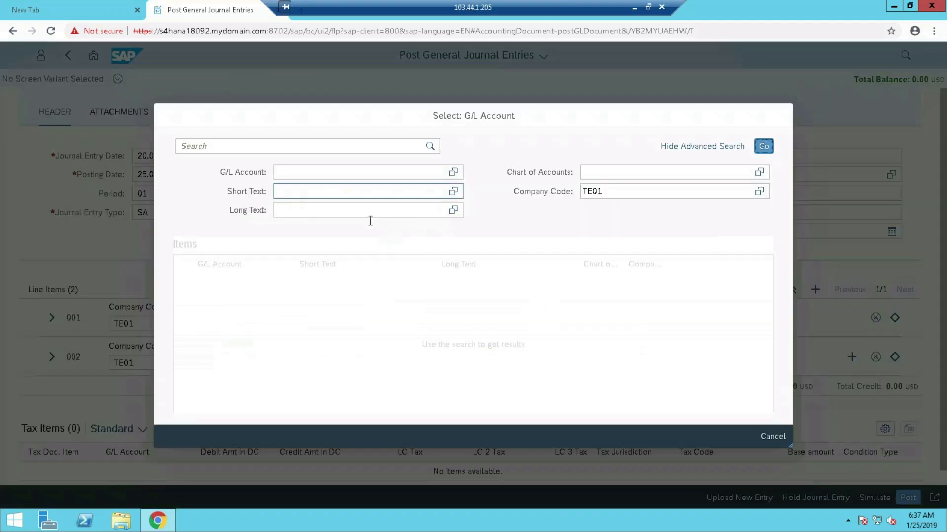
pyautogui.click(763, 146)
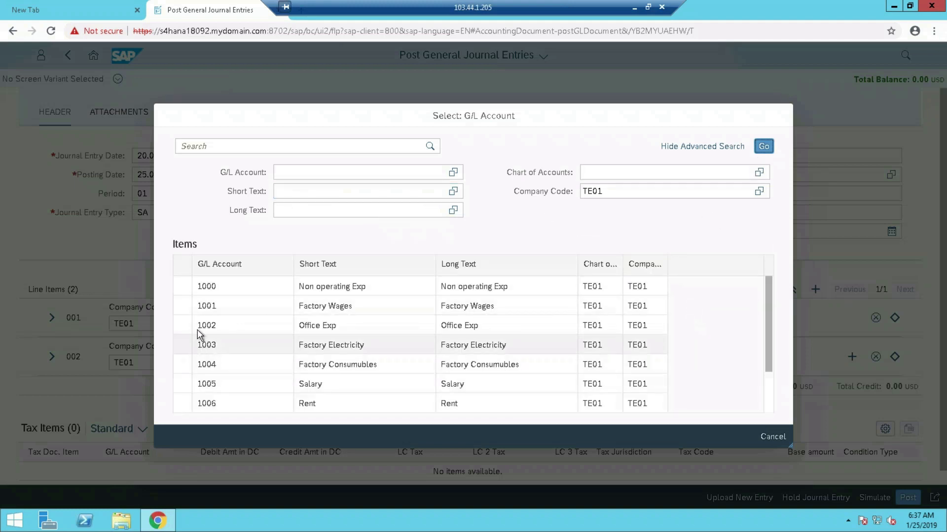
pyautogui.doubleClick(206, 325)
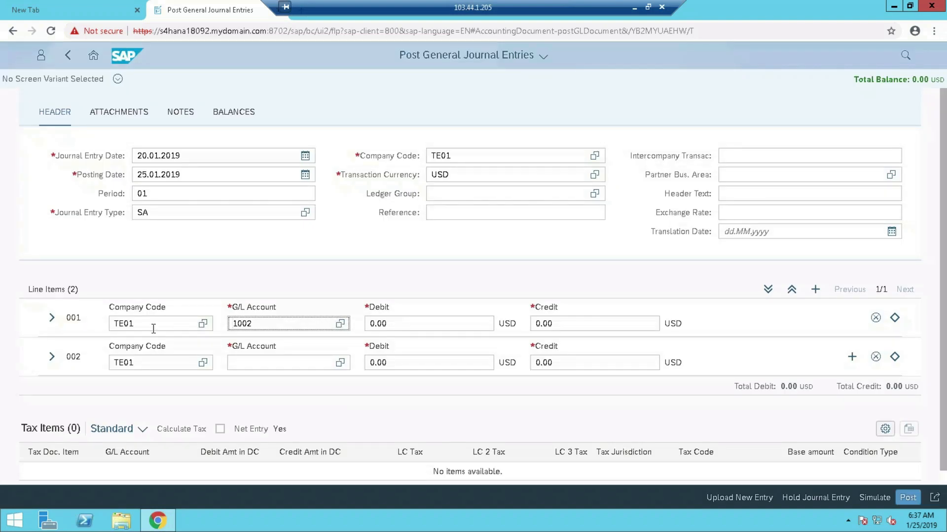
pyautogui.write('2000')
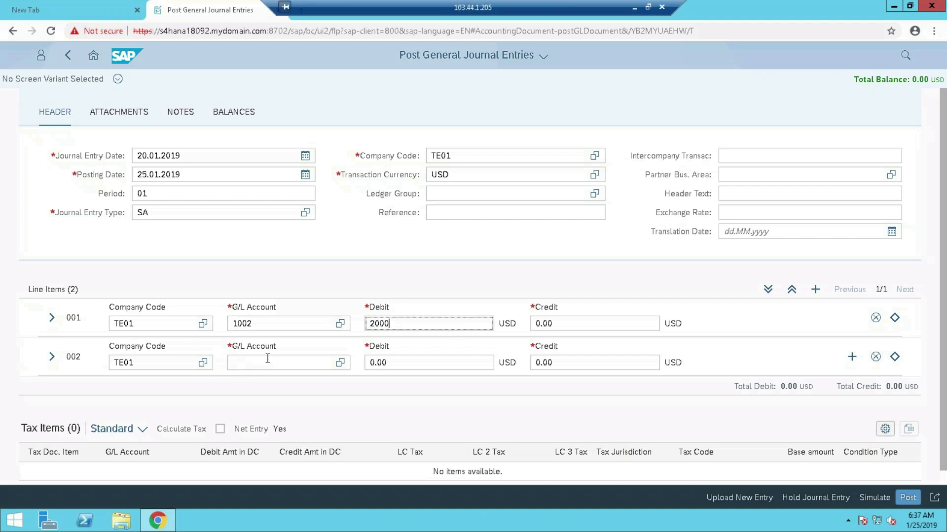
# Step: Assign G/L account 2000 to line 002 by searching its number in the value help
pyautogui.click(341, 362)
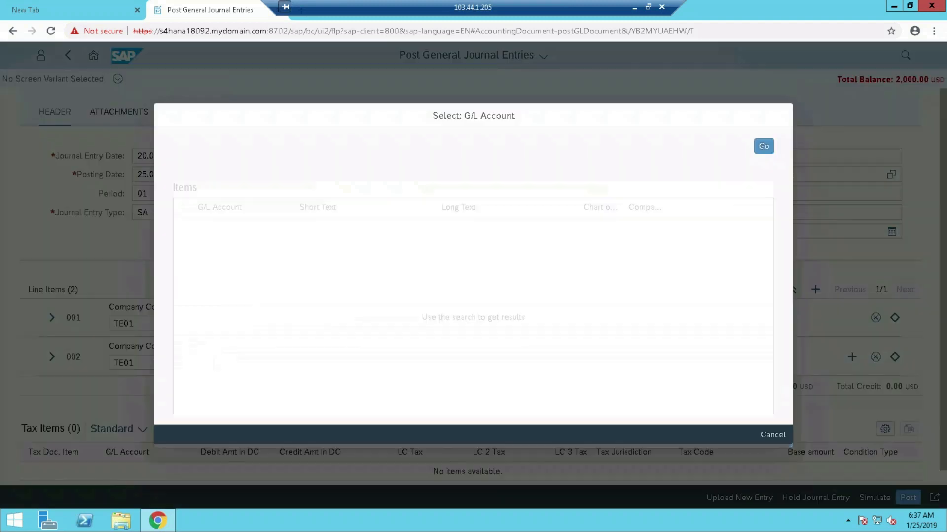
pyautogui.click(701, 146)
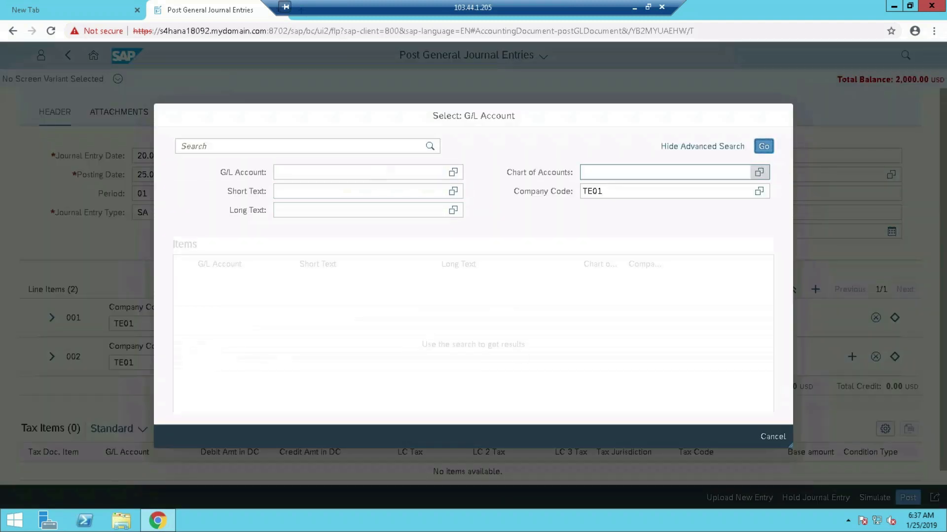
pyautogui.click(362, 171)
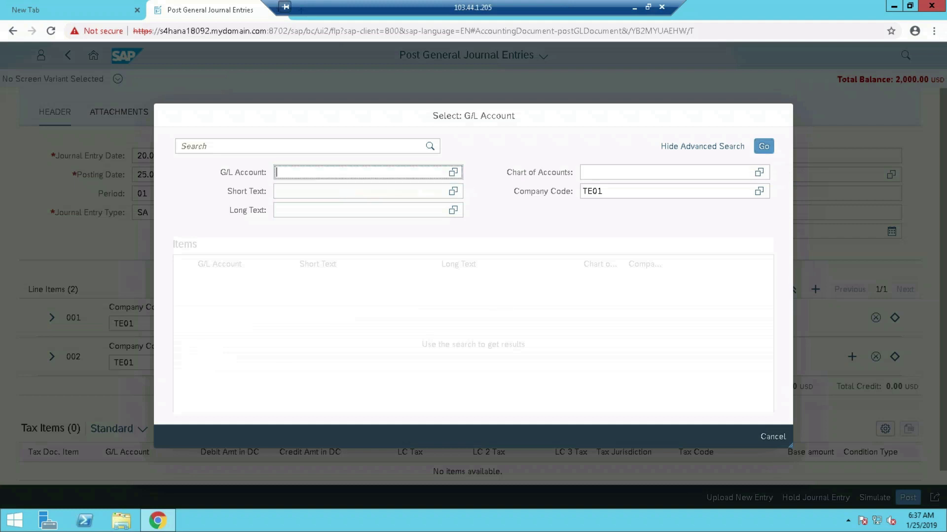
pyautogui.write('2000')
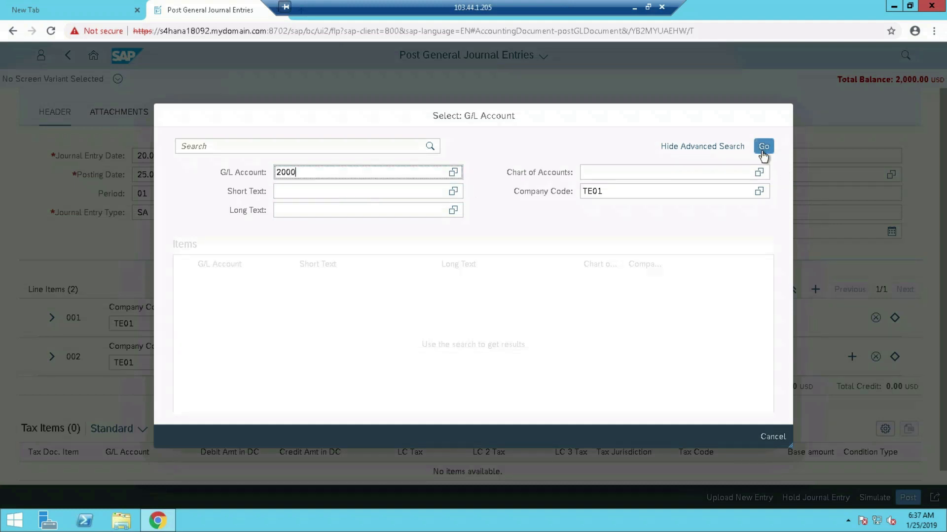
pyautogui.click(764, 146)
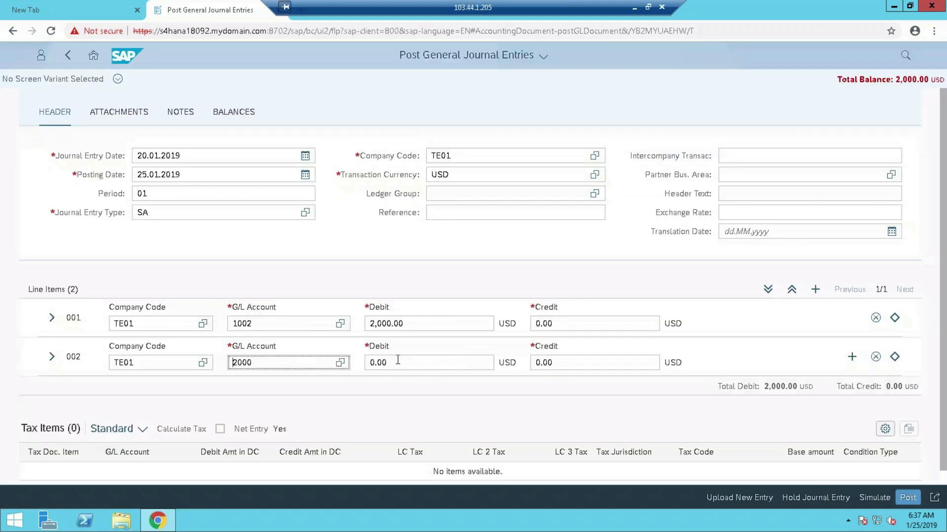
# Step: Enter a 5,000 credit on line 002, leaving the entry unbalanced at -3,000.00
pyautogui.click(593, 362)
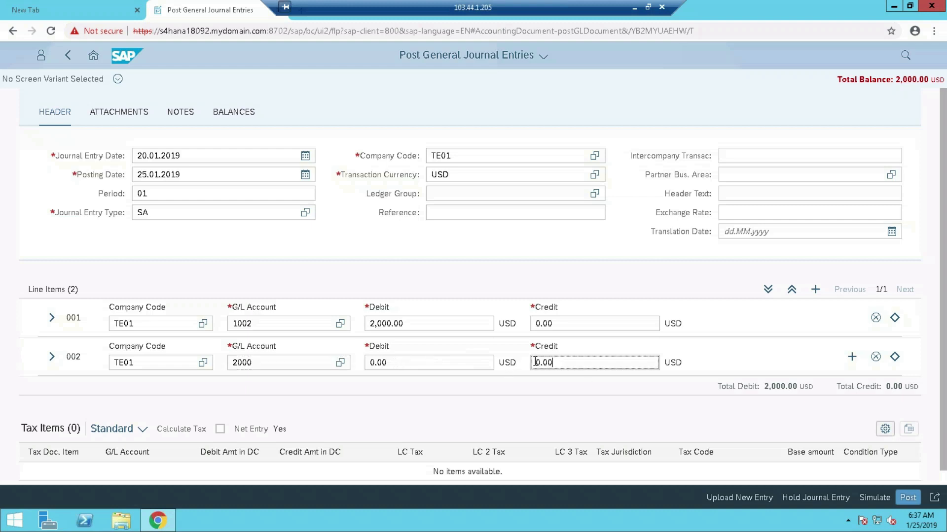
pyautogui.write('5000')
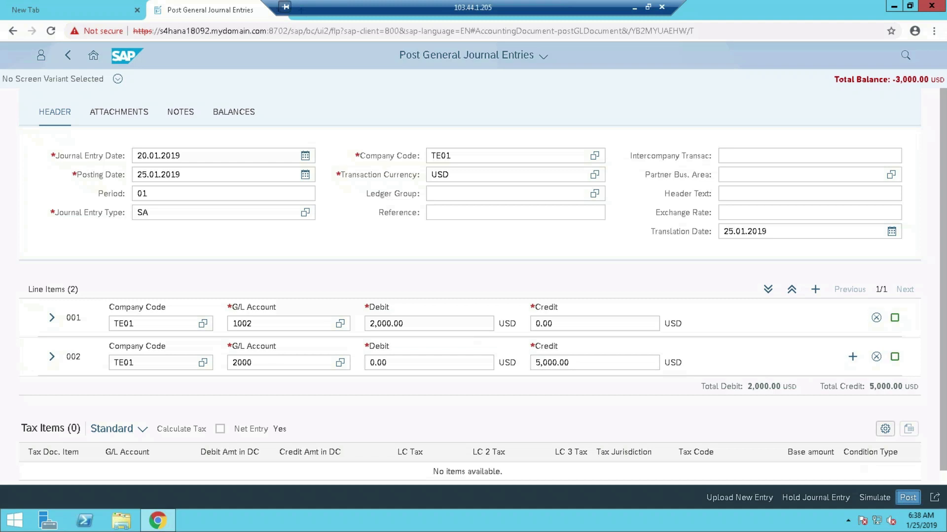
# Step: Attempt posting, dismiss the zero-balance message, and correct line 002's credit to 2000.00
pyautogui.click(907, 497)
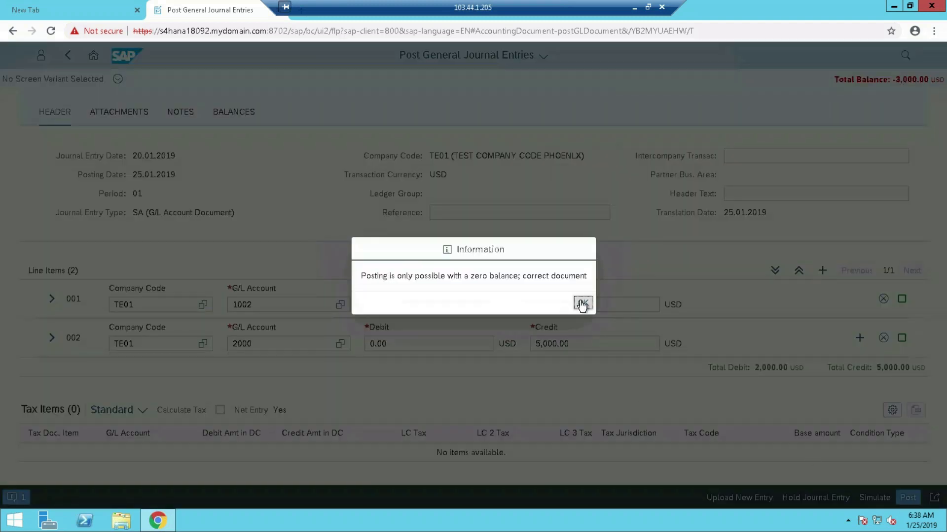
pyautogui.click(582, 304)
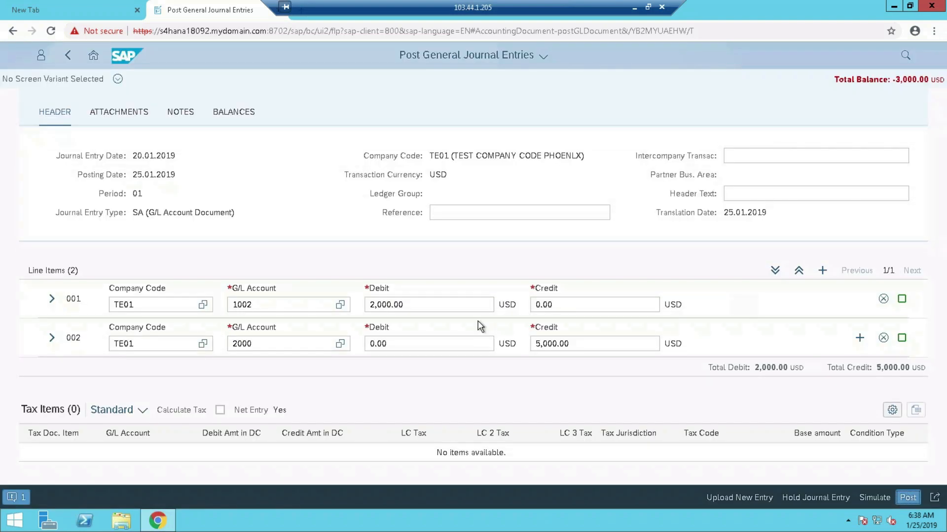
pyautogui.click(594, 343)
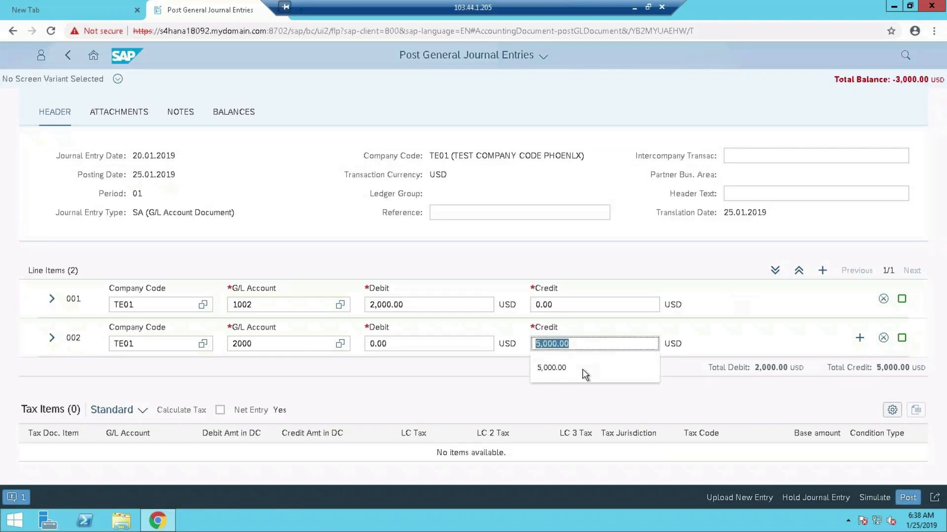
pyautogui.write('200')
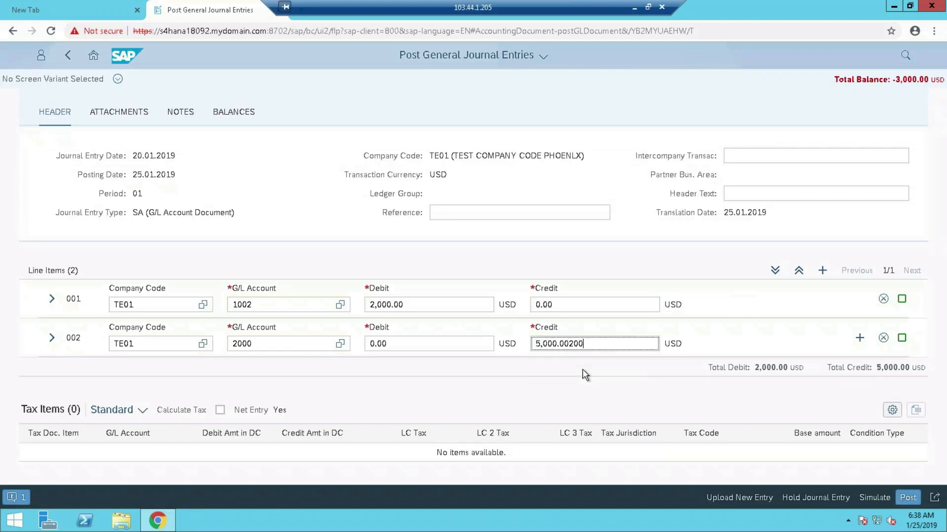
pyautogui.write('2')
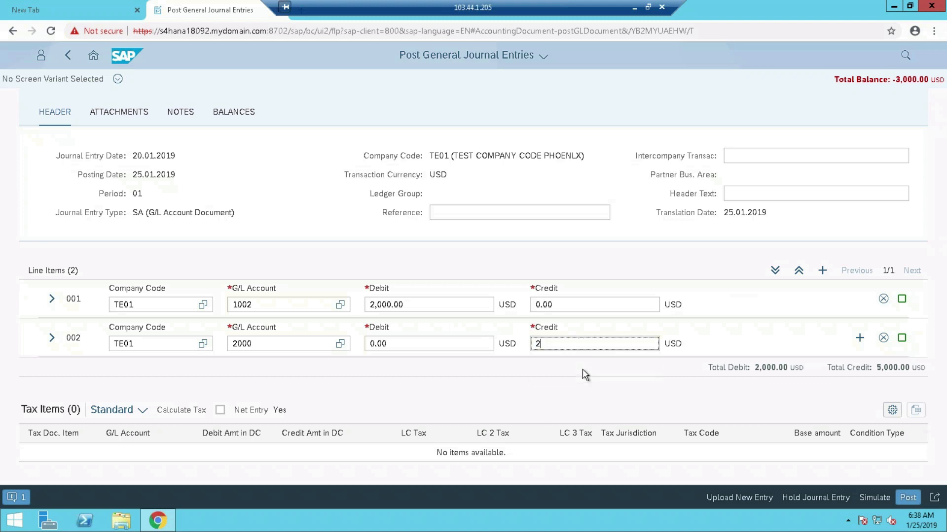
pyautogui.write('000')
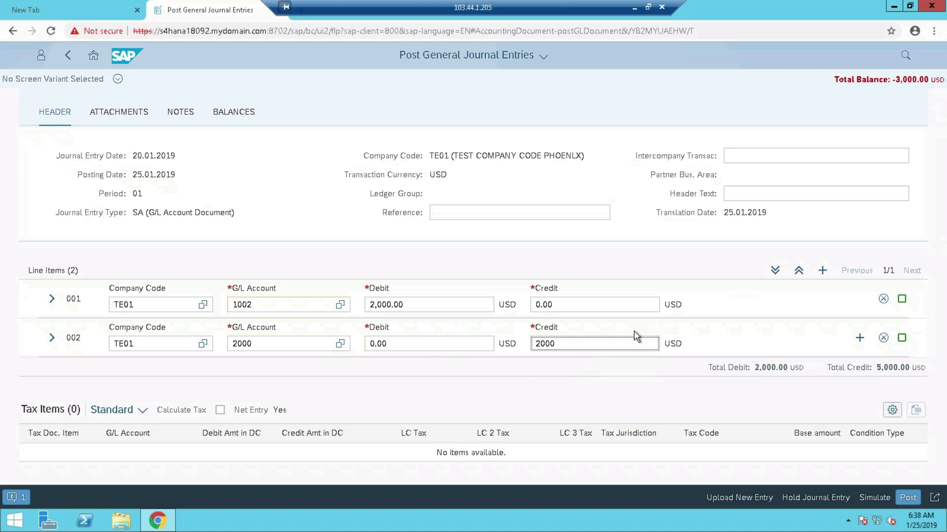
pyautogui.write('2000.00')
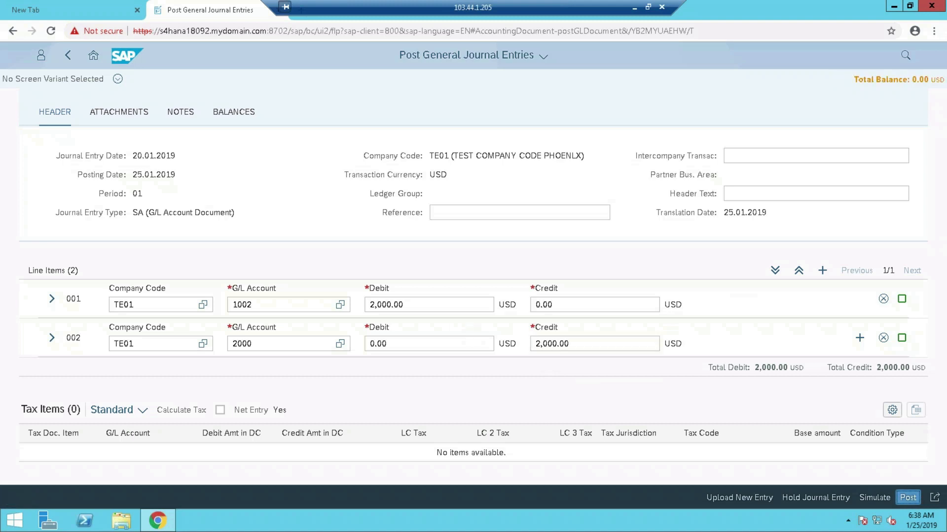
# Step: Post the balanced journal entry as document 10006 for TE01 and minimize the browser to the desktop
pyautogui.click(907, 497)
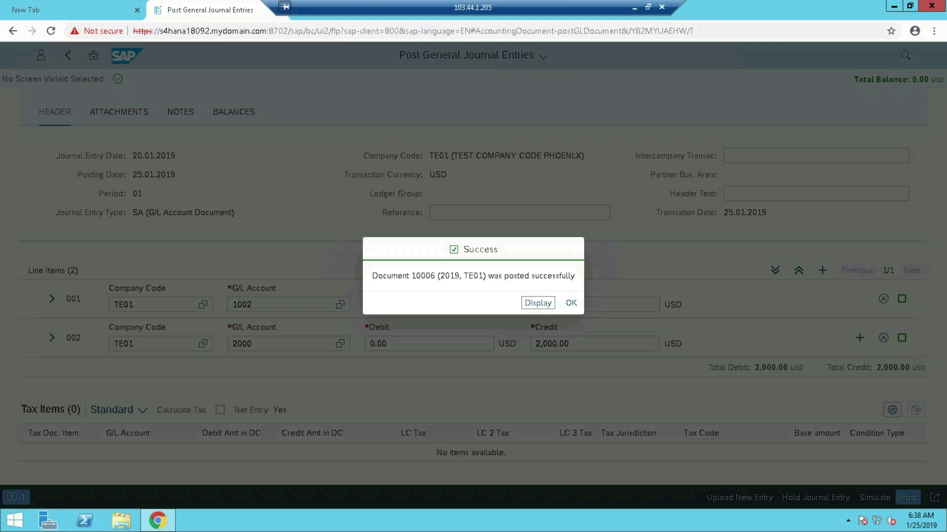
pyautogui.click(570, 303)
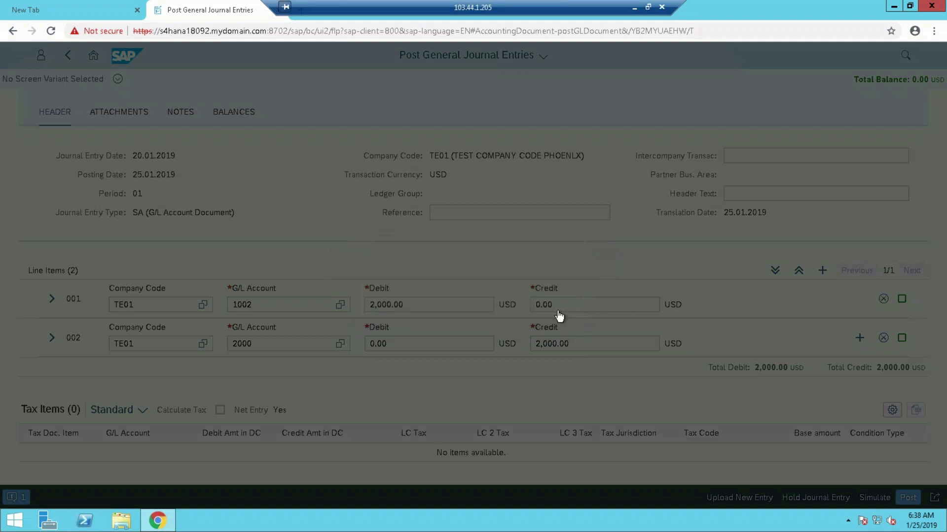
pyautogui.click(874, 497)
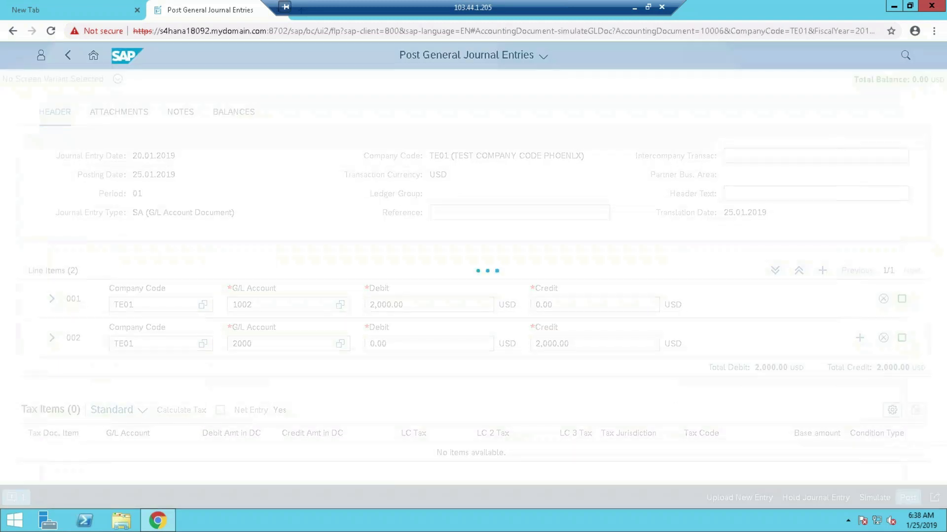
pyautogui.click(905, 497)
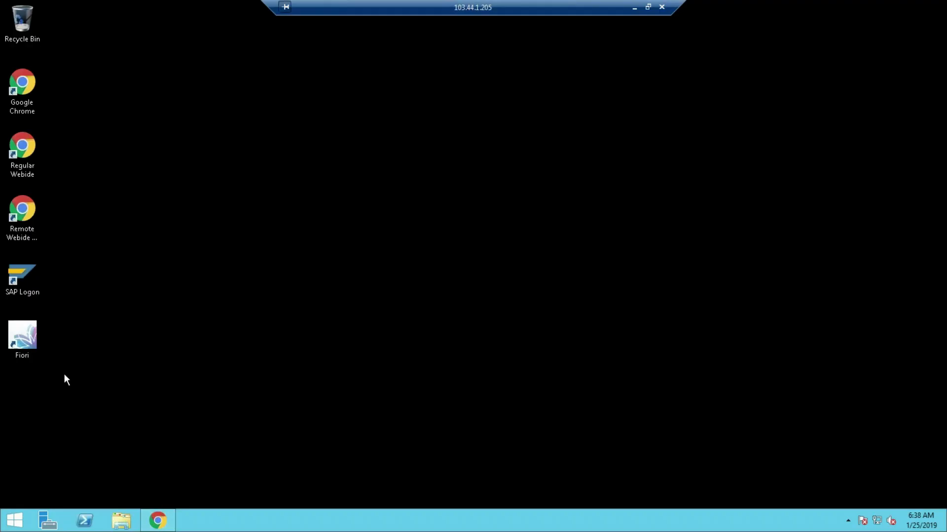
# Step: Launch SAP Logon and open the connection to the SAP system
pyautogui.click(23, 276)
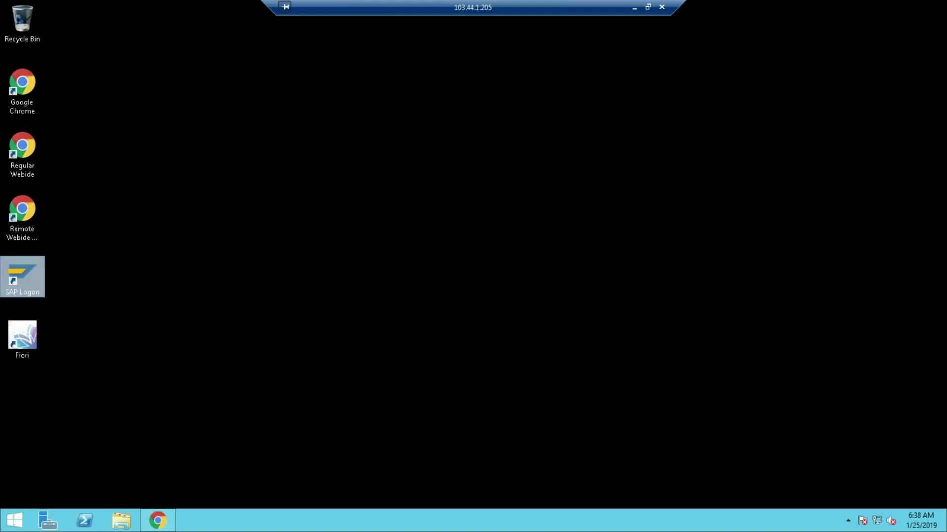
pyautogui.doubleClick(23, 276)
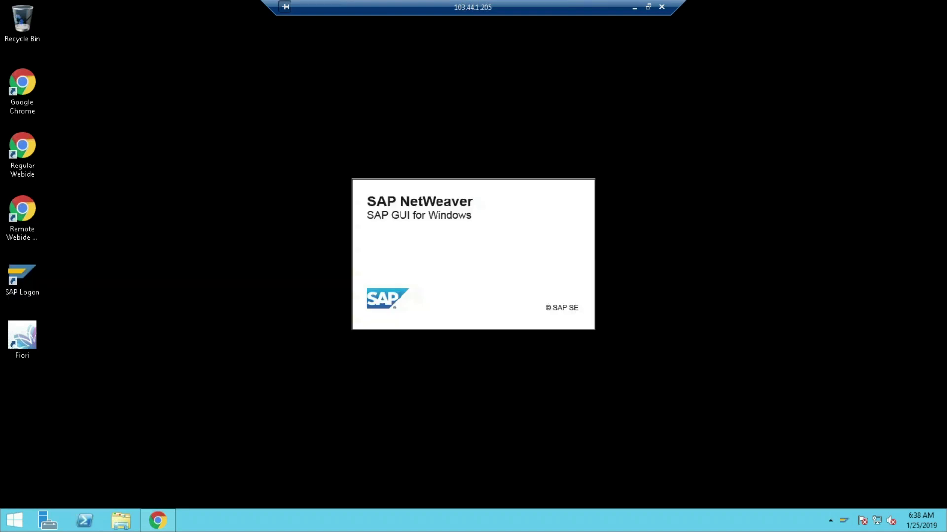
pyautogui.click(22, 276)
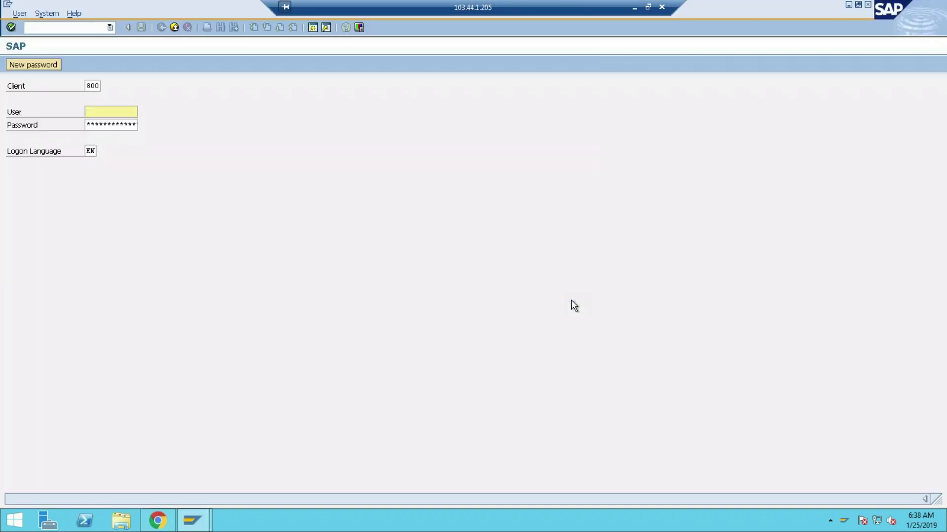
# Step: Log on as user PRADEEP and reach the Display Document initial screen (FB03)
pyautogui.write('PRADEEP')
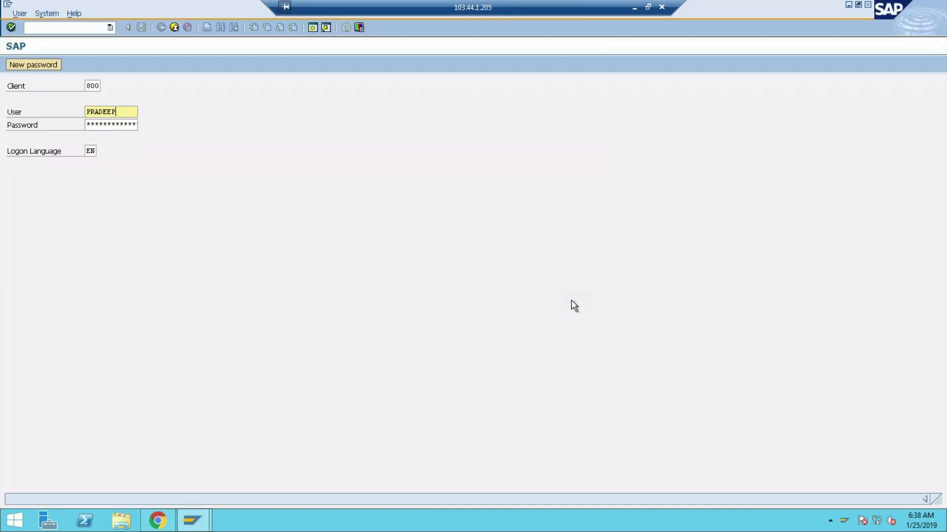
pyautogui.click(112, 126)
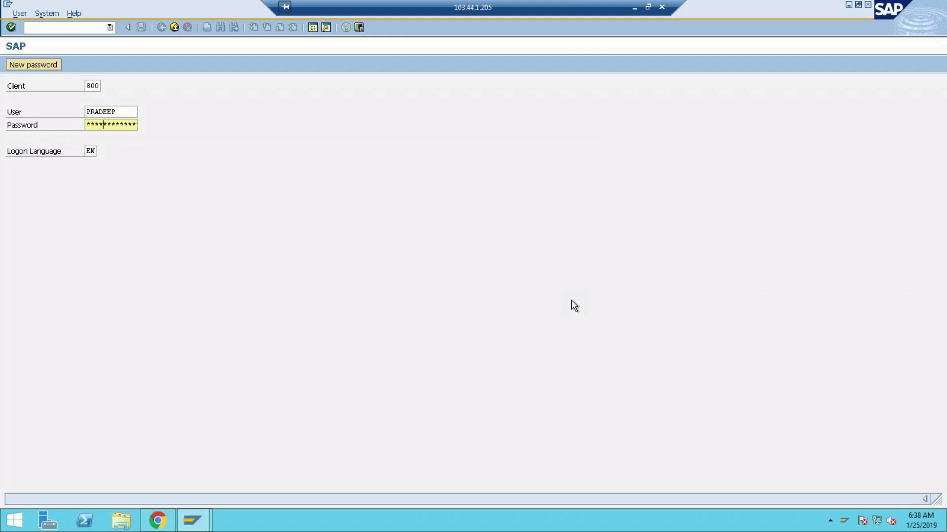
pyautogui.press('Enter')
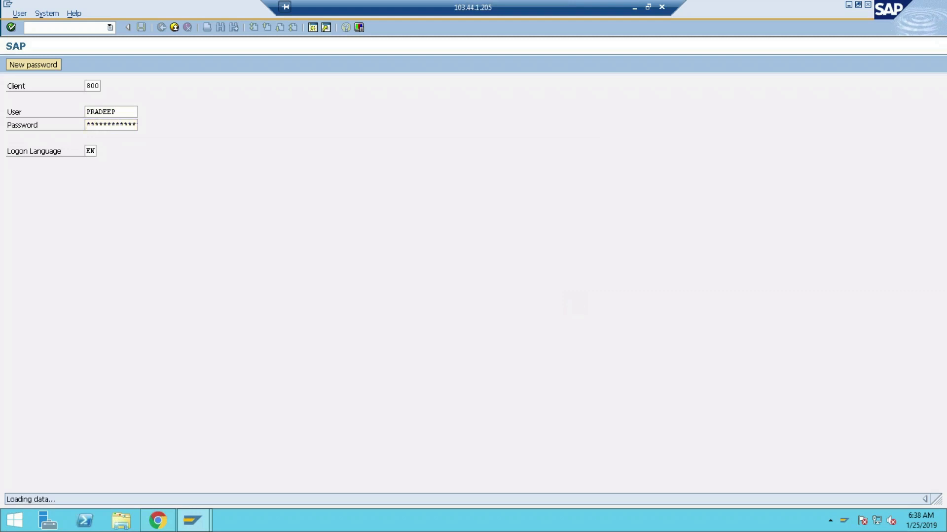
pyautogui.press('Enter')
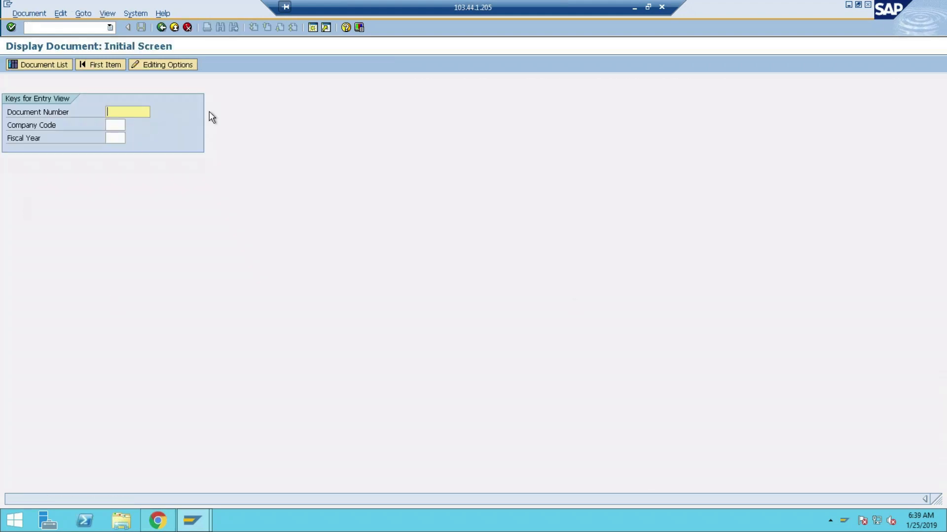
pyautogui.moveTo(177, 507)
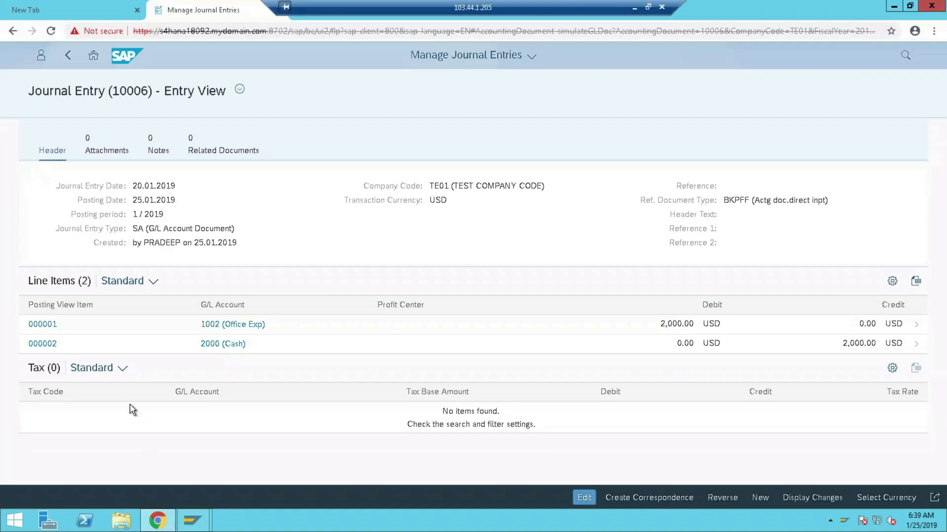
pyautogui.moveTo(141, 400)
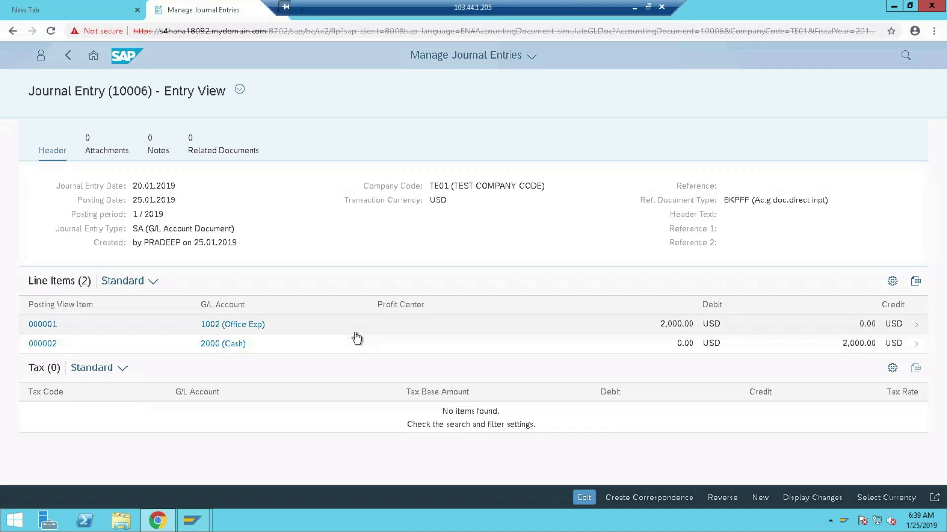
pyautogui.moveTo(362, 328)
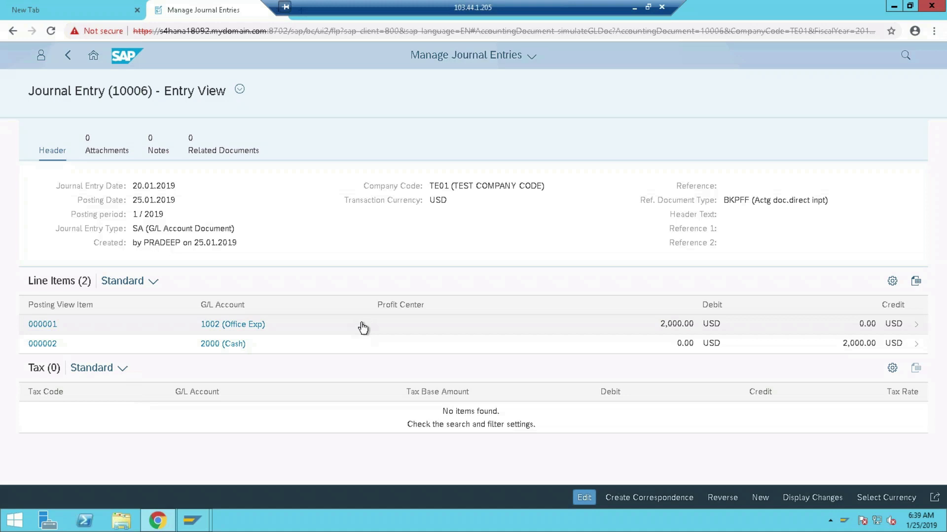
pyautogui.moveTo(256, 324)
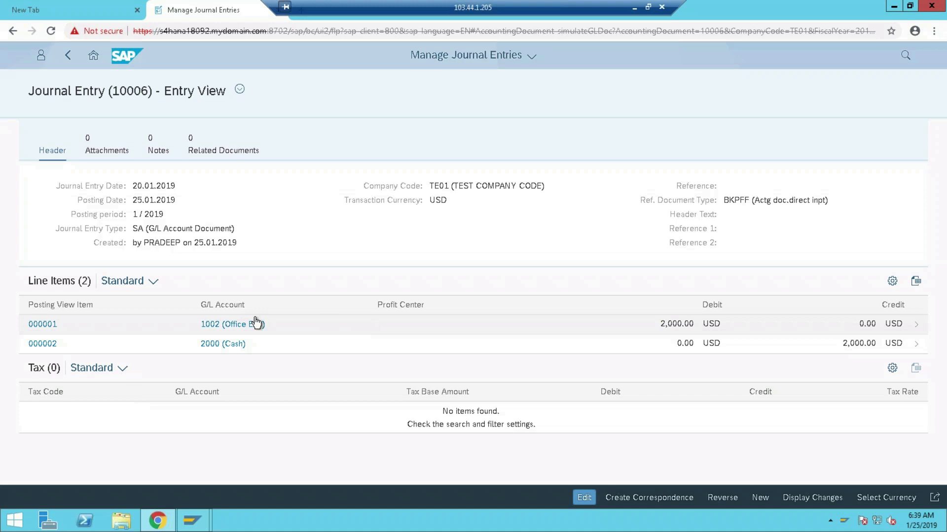
pyautogui.moveTo(450, 316)
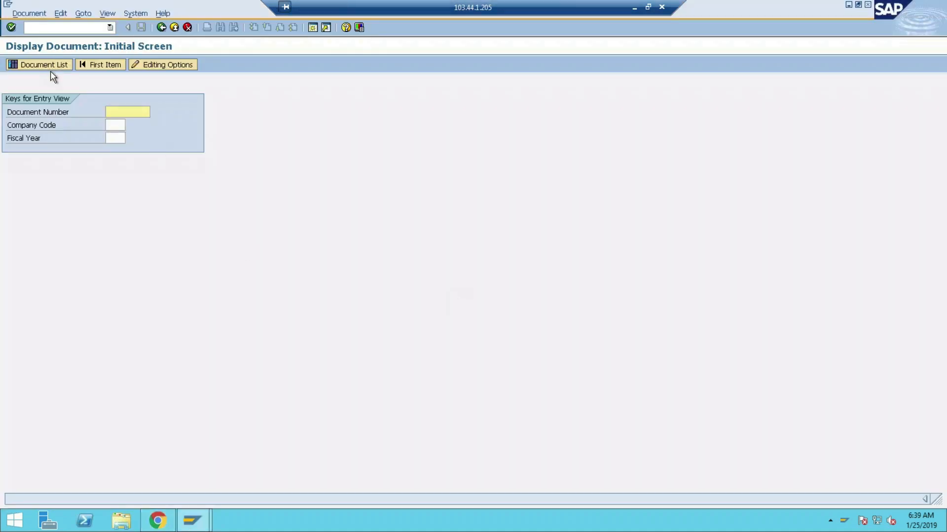
# Step: Search the document list for company code TE01 and document 10006
pyautogui.click(43, 65)
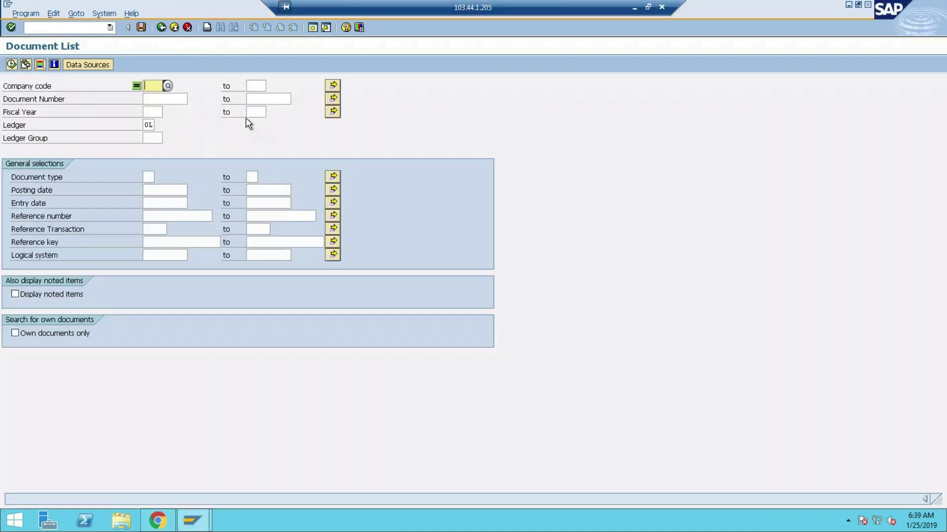
pyautogui.write('TE01')
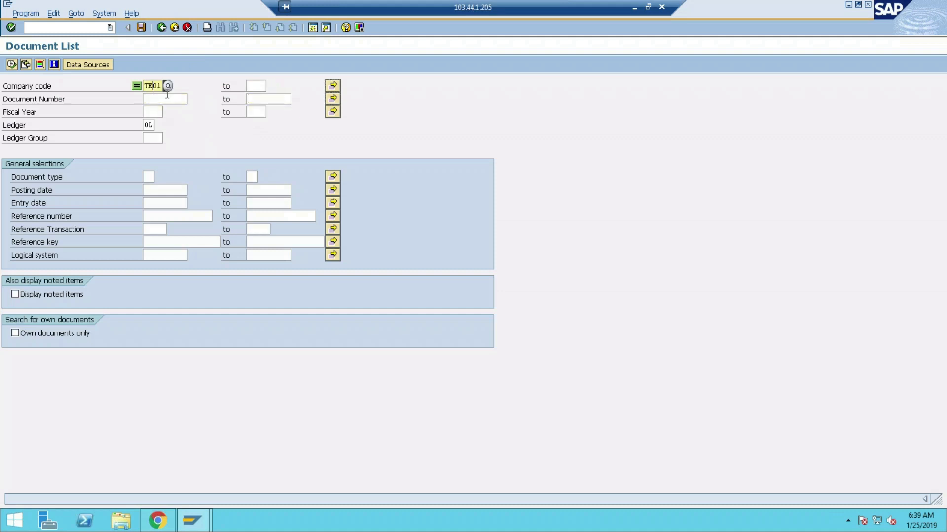
pyautogui.write('10006')
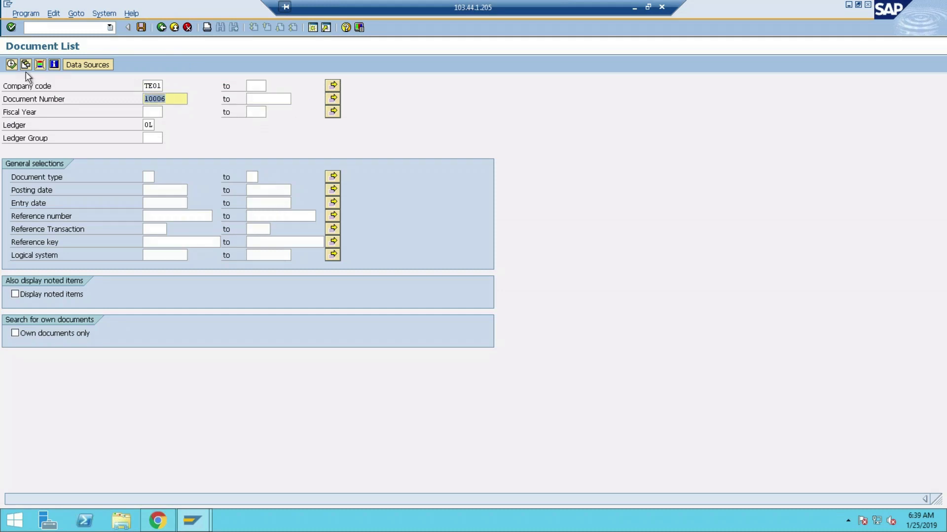
pyautogui.click(11, 65)
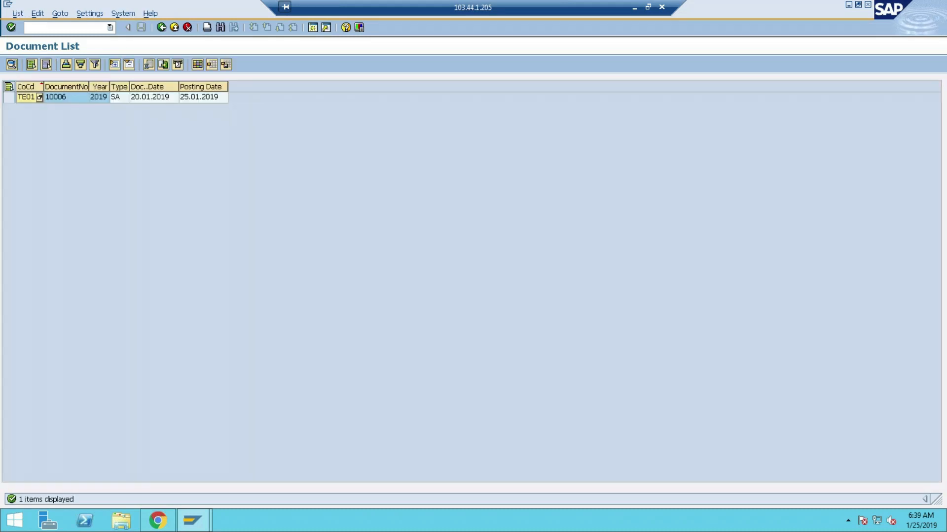
# Step: Display document 10006 showing the 2,000.00 Office Exp debit and 2,000.00 Cash credit
pyautogui.doubleClick(54, 96)
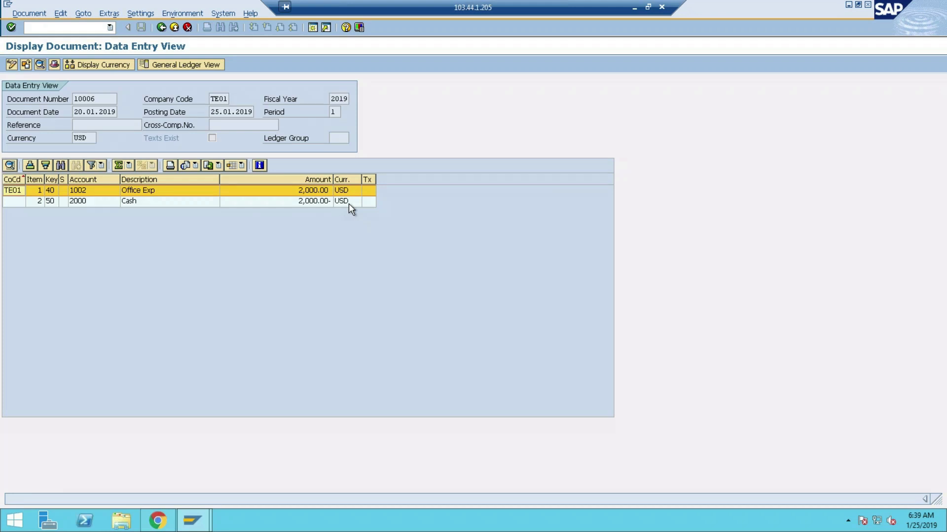
pyautogui.moveTo(238, 259)
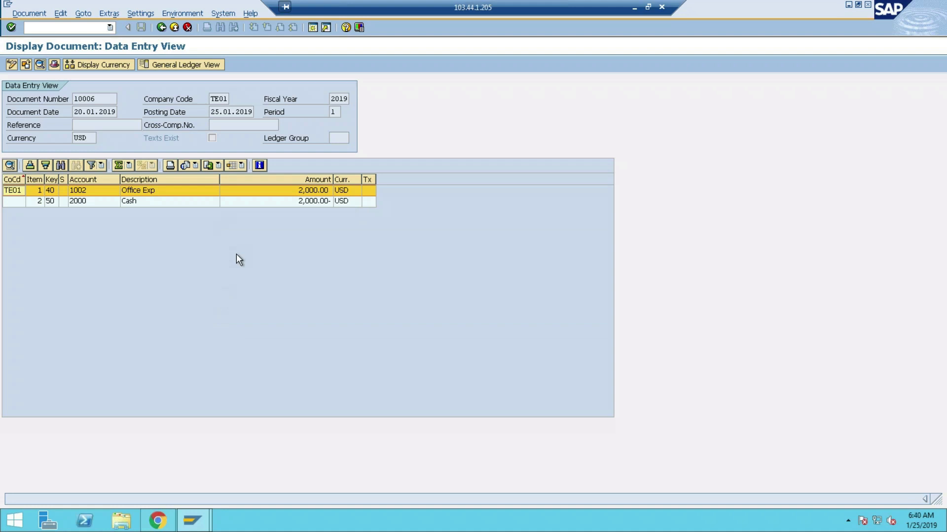
pyautogui.moveTo(284, 68)
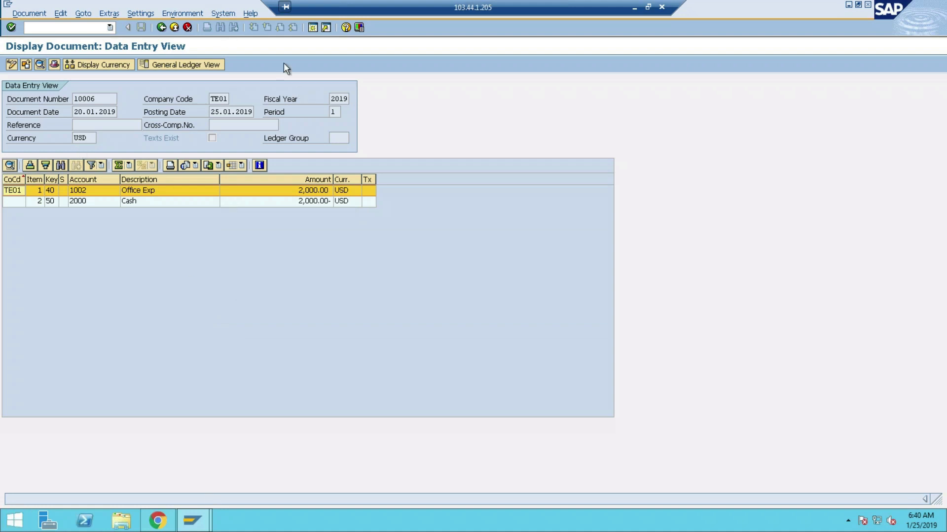